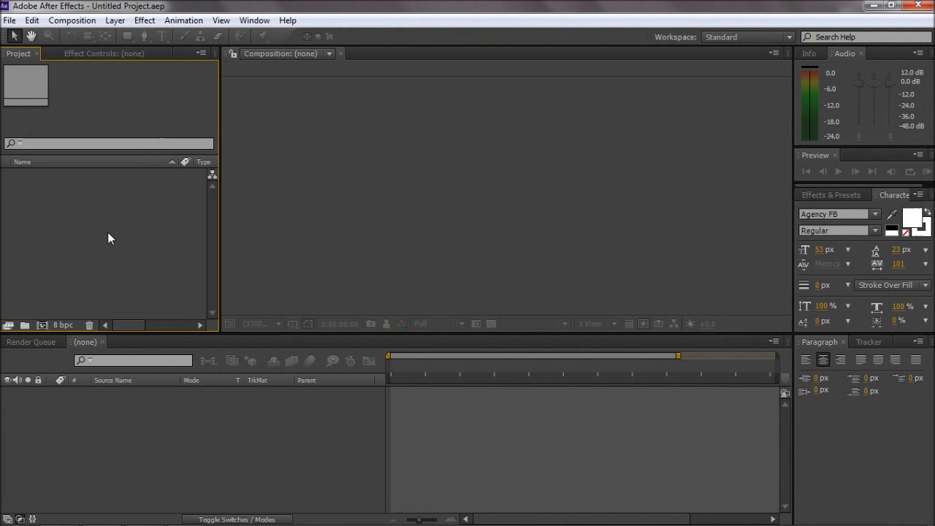
pyautogui.moveTo(68, 255)
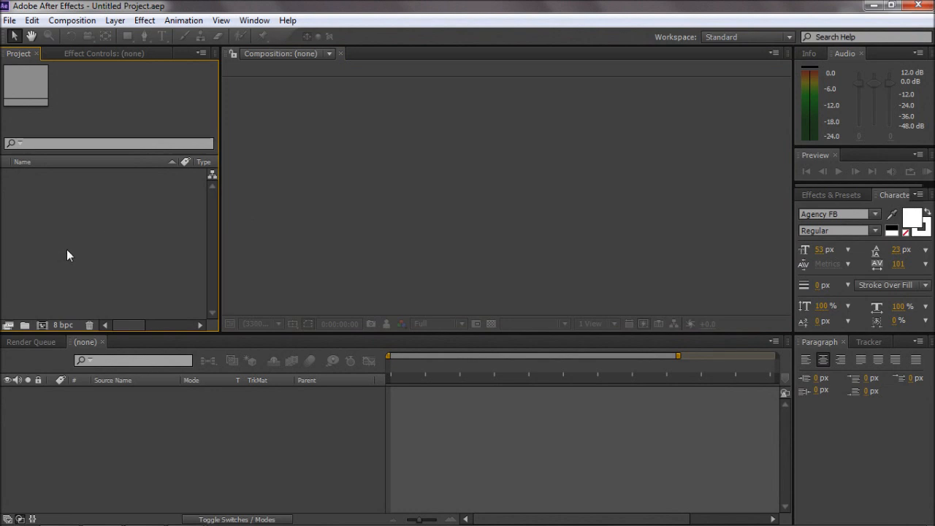
pyautogui.moveTo(115, 223)
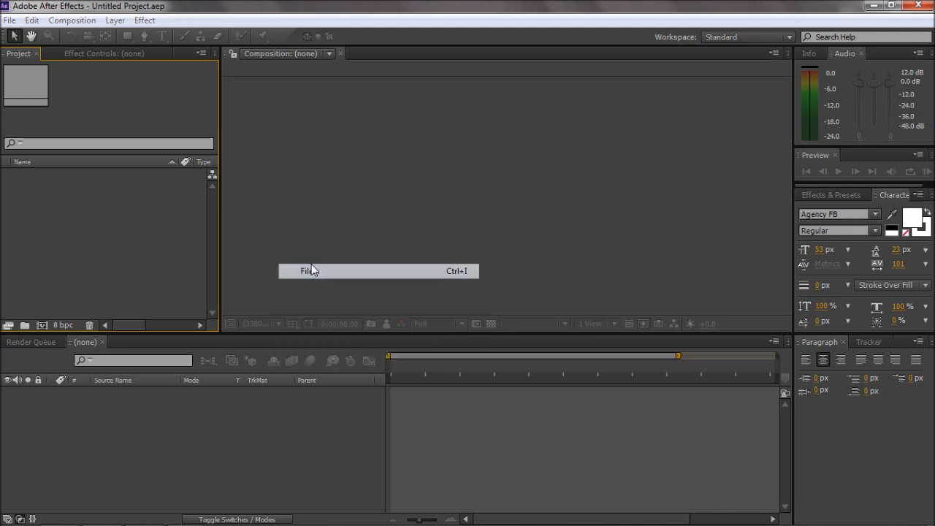
# Import 'resistance running cinematic pic.png' into the Project panel through File > Import.
pyautogui.click(305, 271)
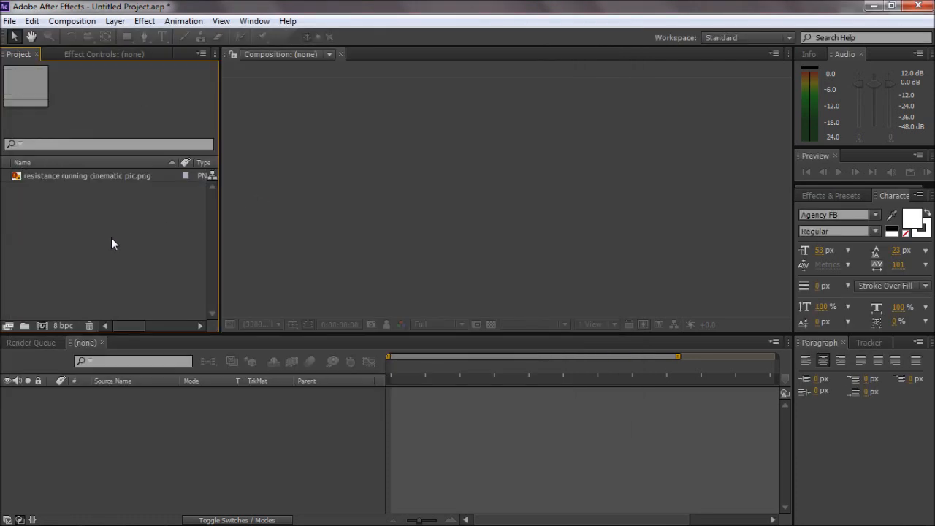
# Turn the street photo into a 1280x720 composition with Create a New Composition.
pyautogui.click(87, 175)
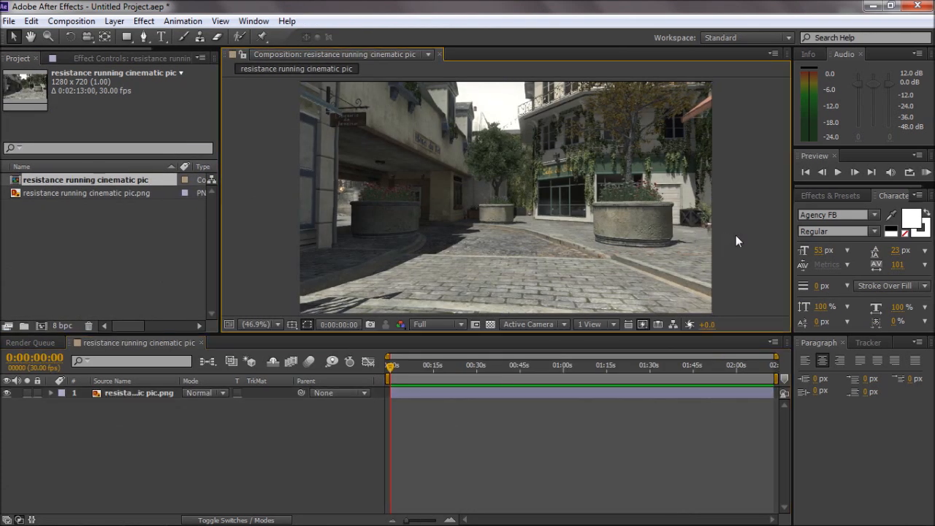
pyautogui.moveTo(515, 299)
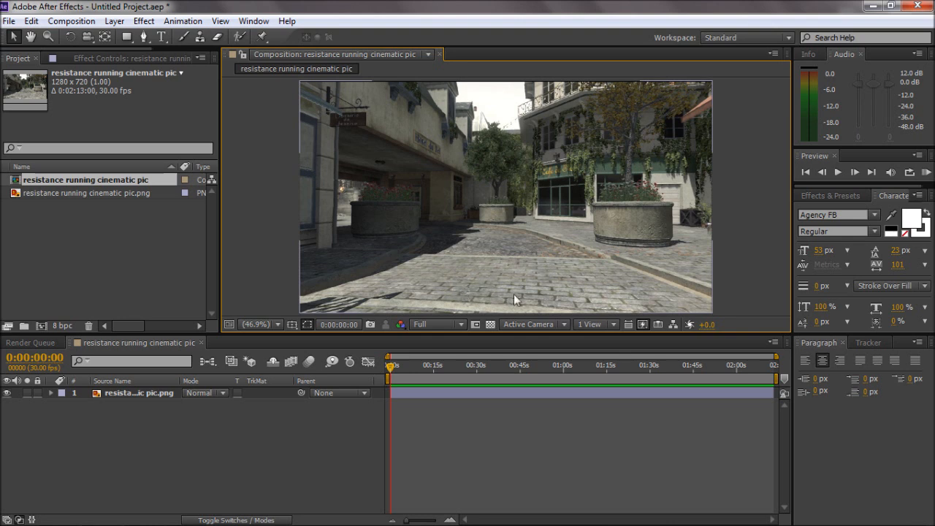
pyautogui.moveTo(553, 290)
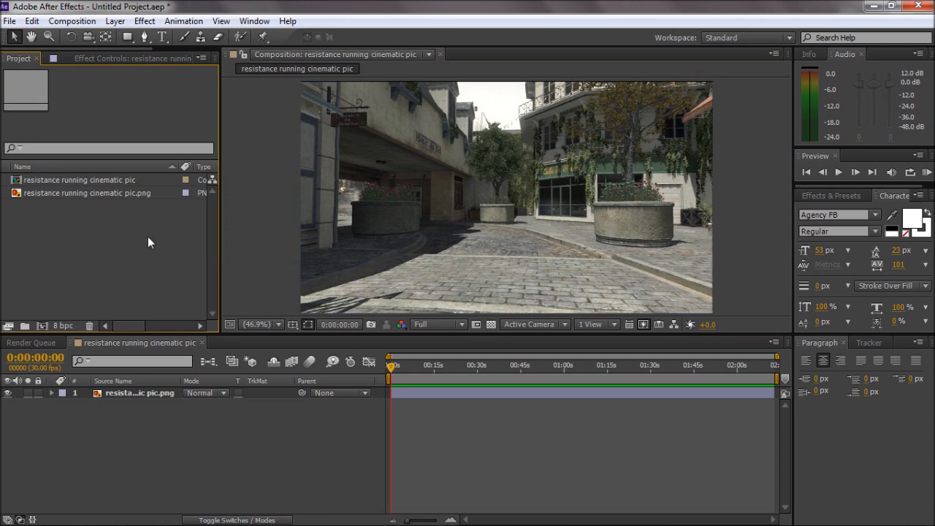
pyautogui.moveTo(234, 153)
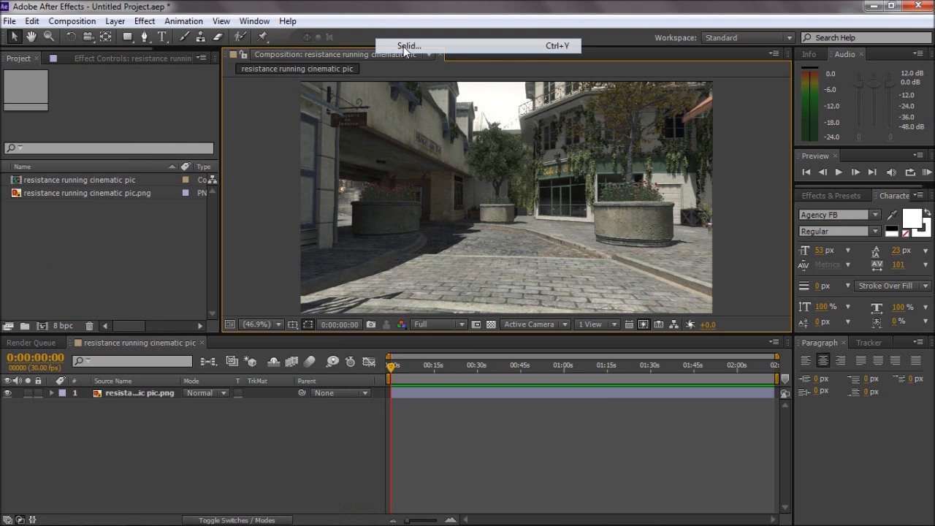
# Add a black solid that drops onto the street by 1 second, and trim the comp to the work area.
pyautogui.click(414, 45)
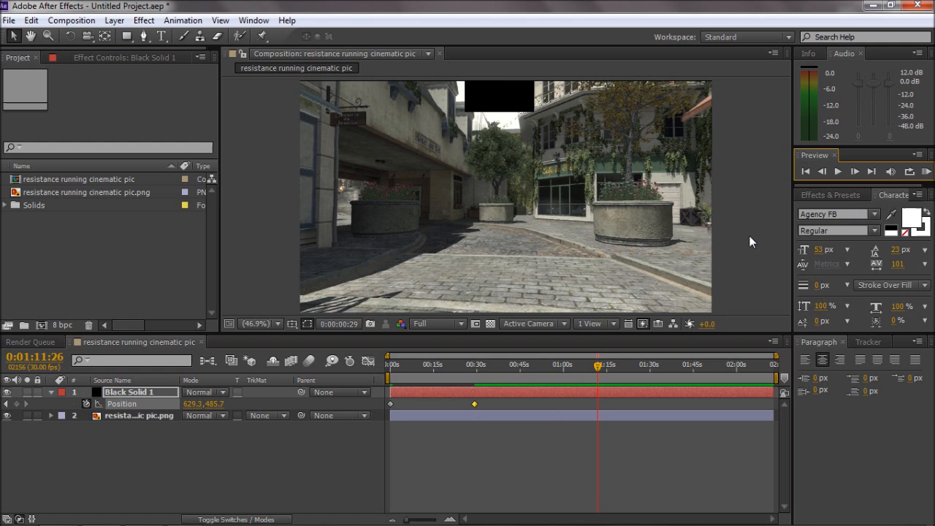
pyautogui.click(439, 323)
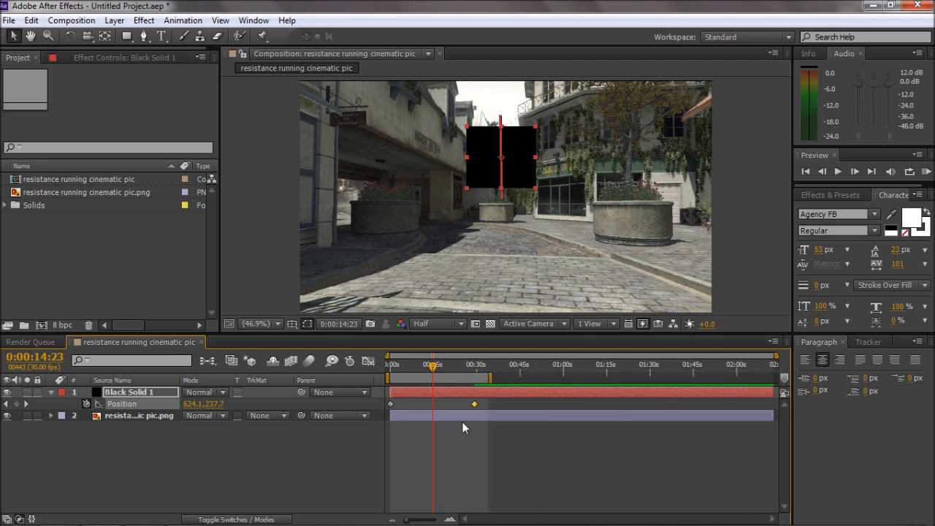
pyautogui.click(90, 21)
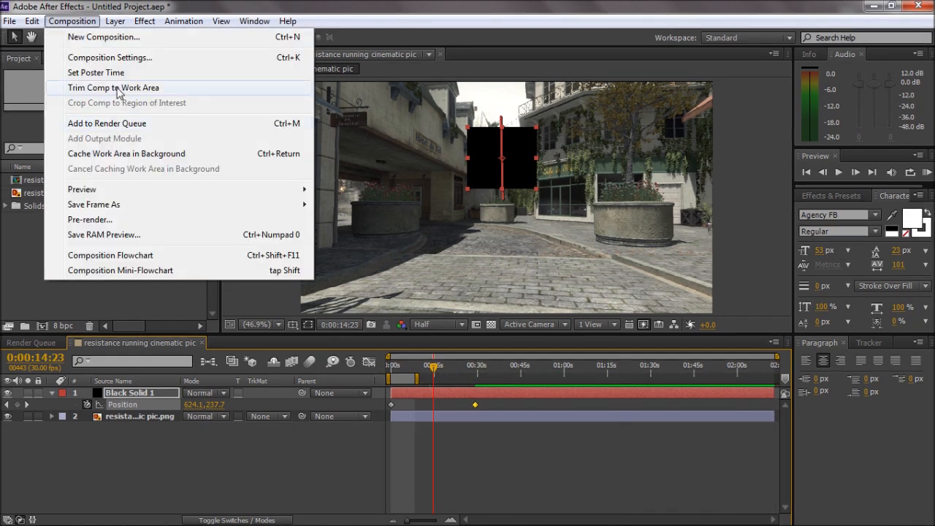
pyautogui.click(113, 87)
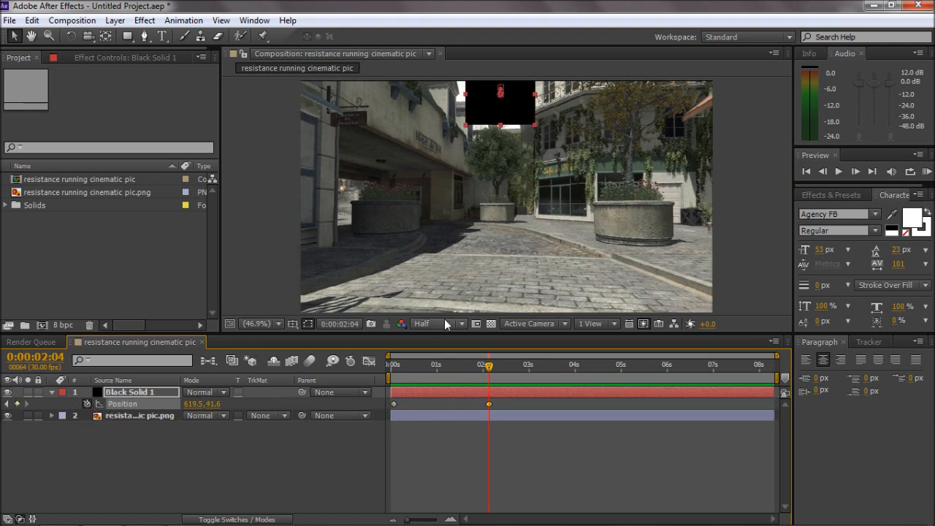
pyautogui.moveTo(500, 102); pyautogui.dragTo(500, 241)
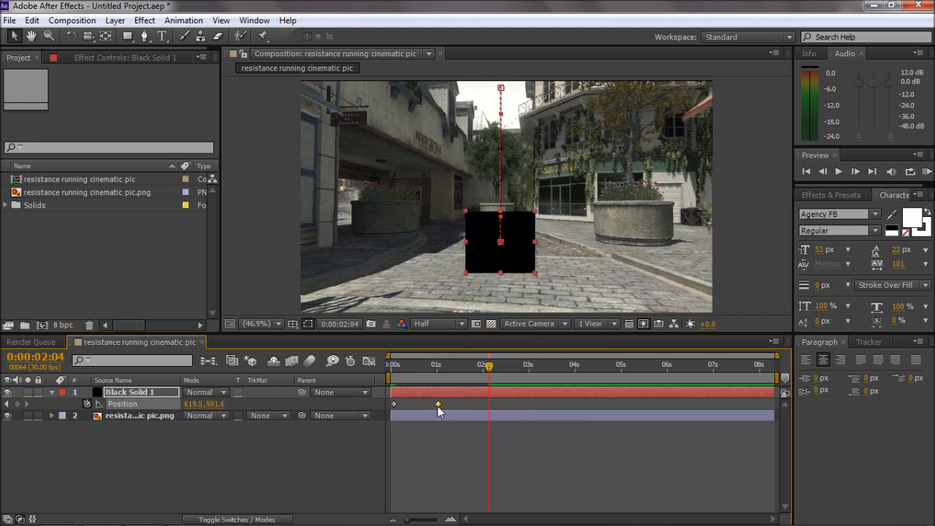
pyautogui.moveTo(488, 364); pyautogui.dragTo(438, 365)
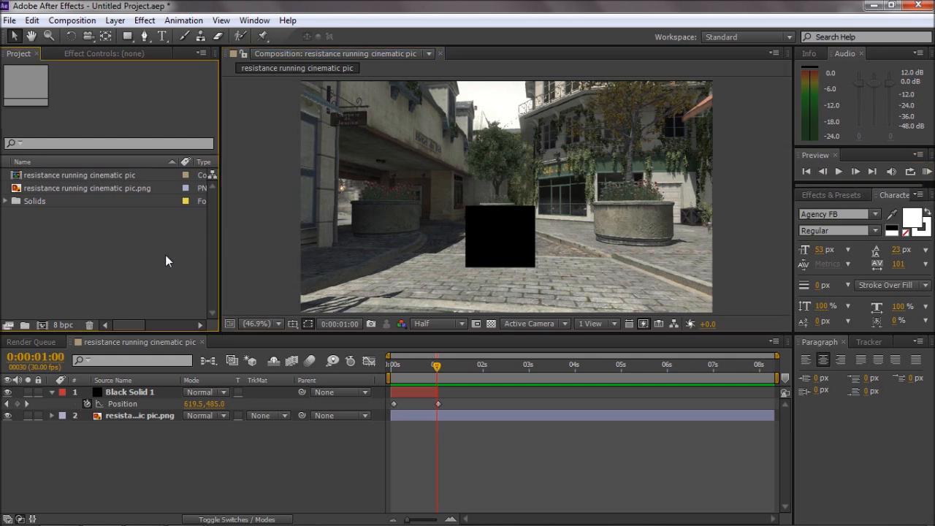
pyautogui.moveTo(172, 256)
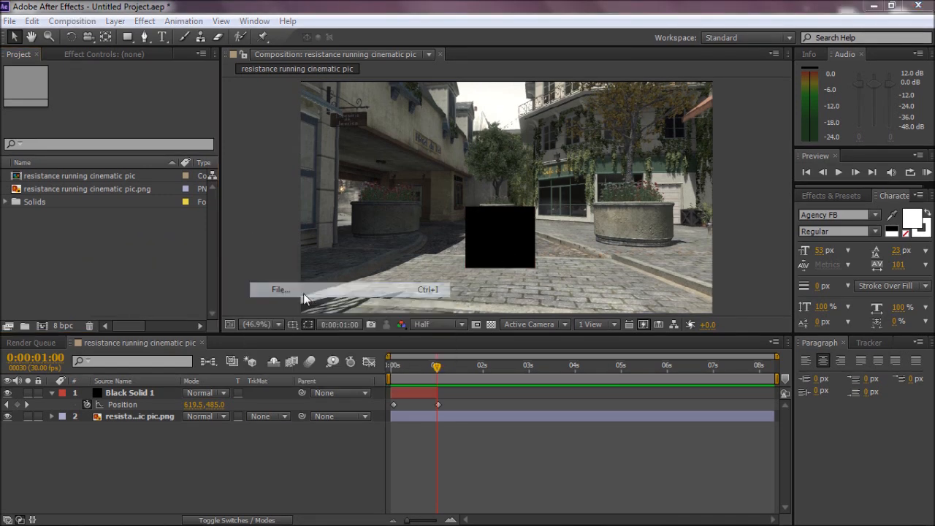
# Import the 14-frame Ground_Crack JPG sequence from Editing Extra Materials > Textures > Cracks.
pyautogui.click(278, 289)
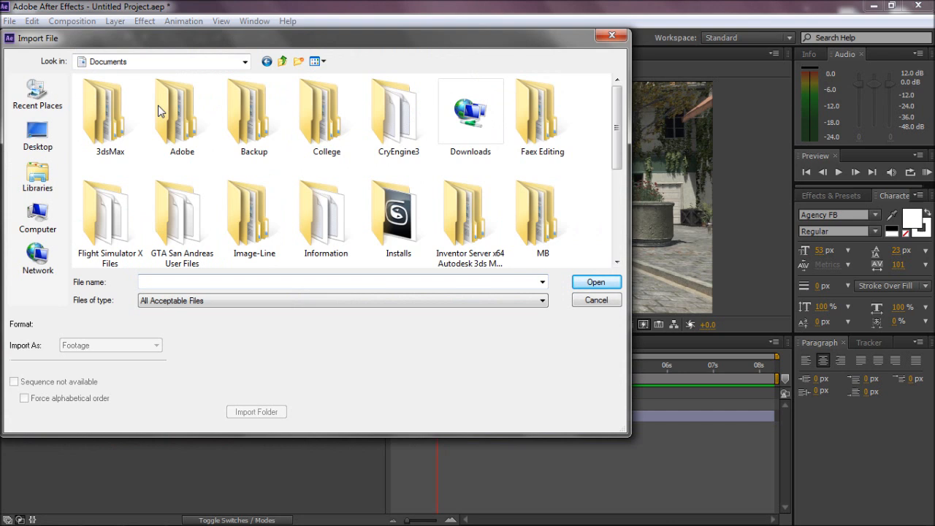
pyautogui.click(541, 113)
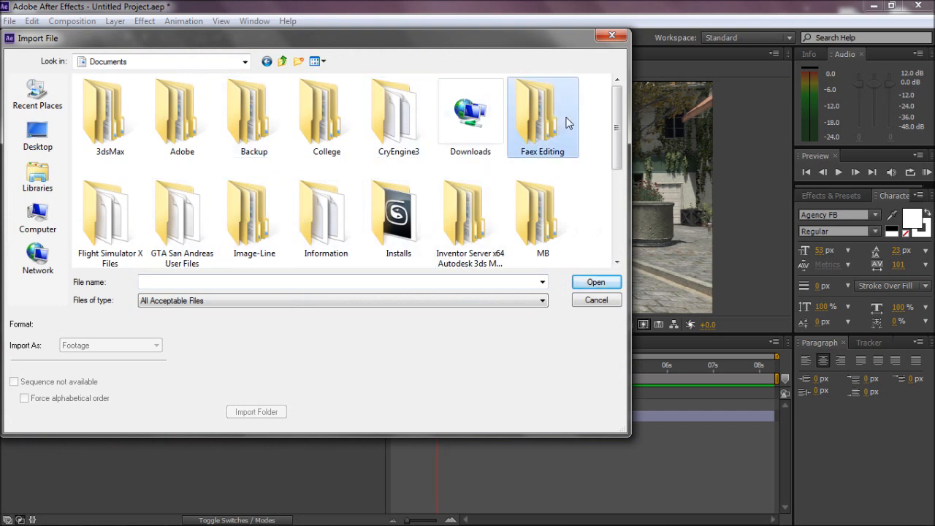
pyautogui.doubleClick(542, 110)
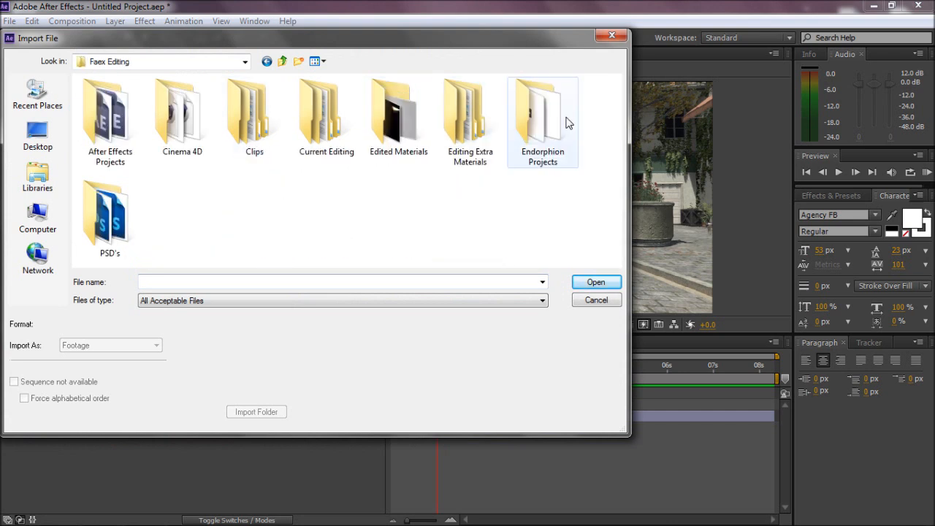
pyautogui.doubleClick(469, 109)
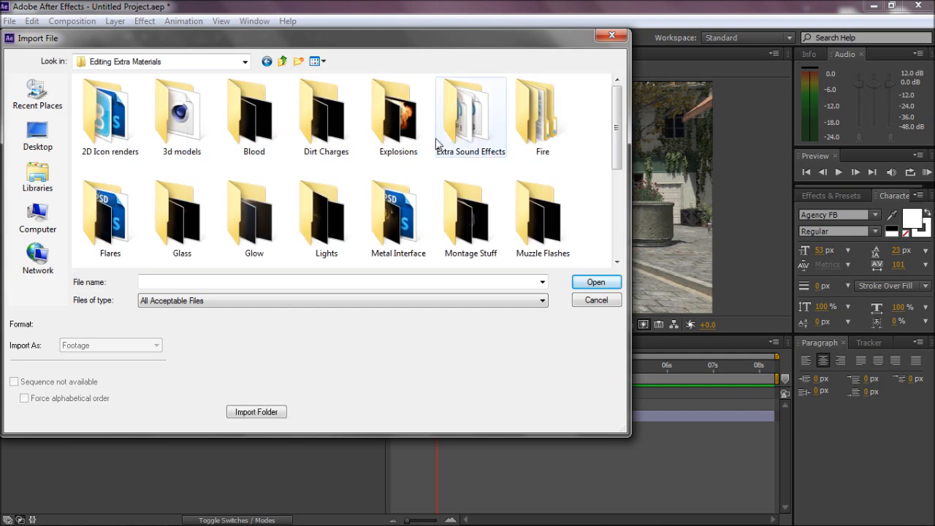
pyautogui.moveTo(344, 132)
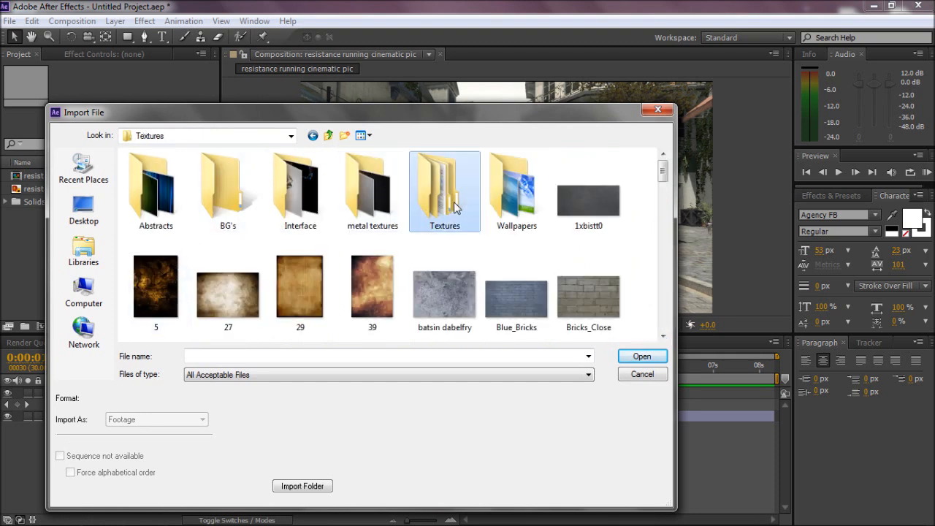
pyautogui.doubleClick(444, 186)
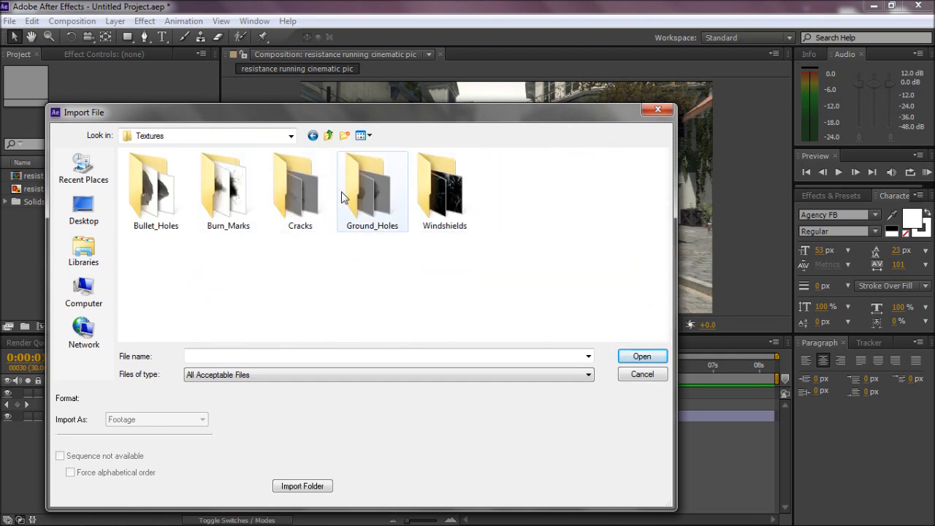
pyautogui.doubleClick(300, 186)
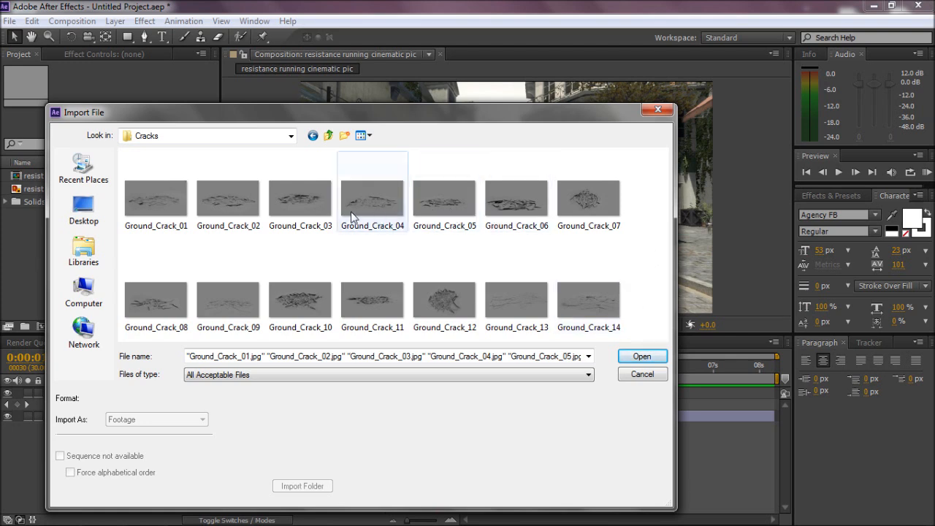
pyautogui.click(642, 355)
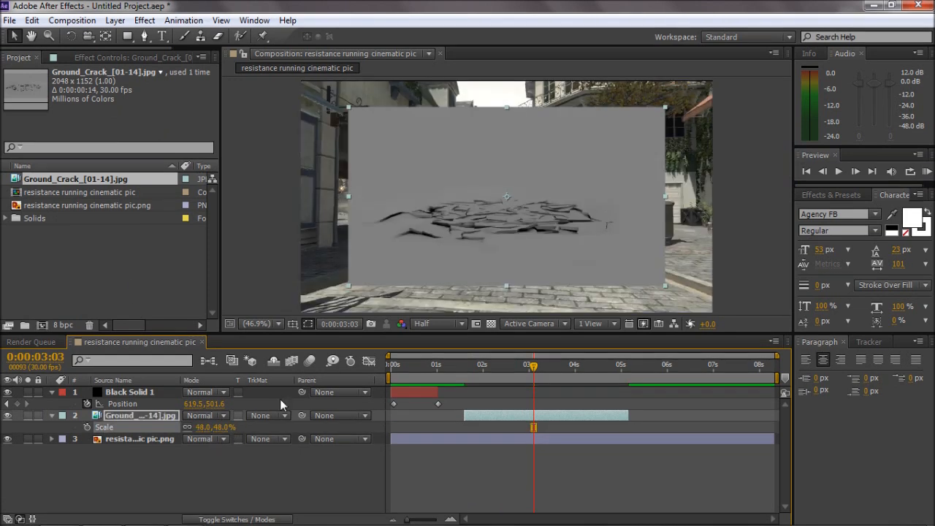
# Try Add and Soft Light, settle on Hard Light for the cracks, and start them at 1:02.
pyautogui.click(139, 415)
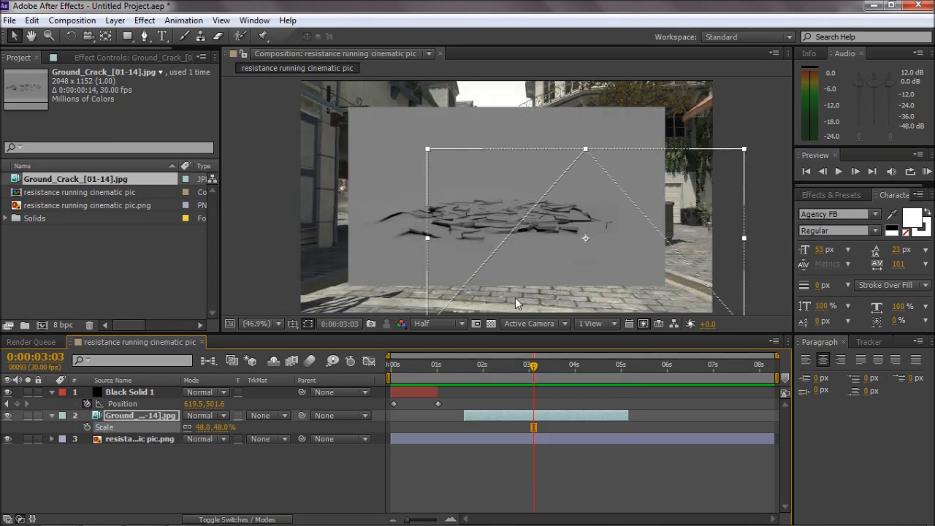
pyautogui.click(204, 415)
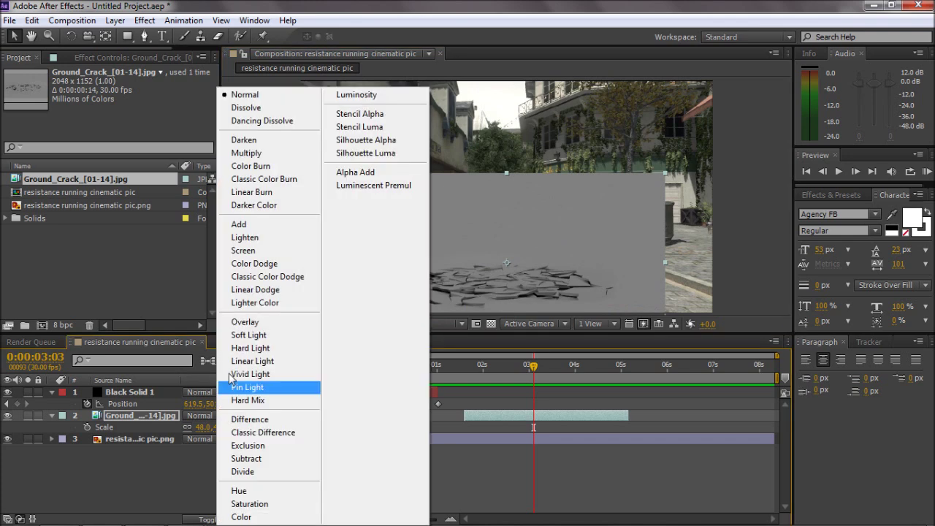
pyautogui.moveTo(256, 237)
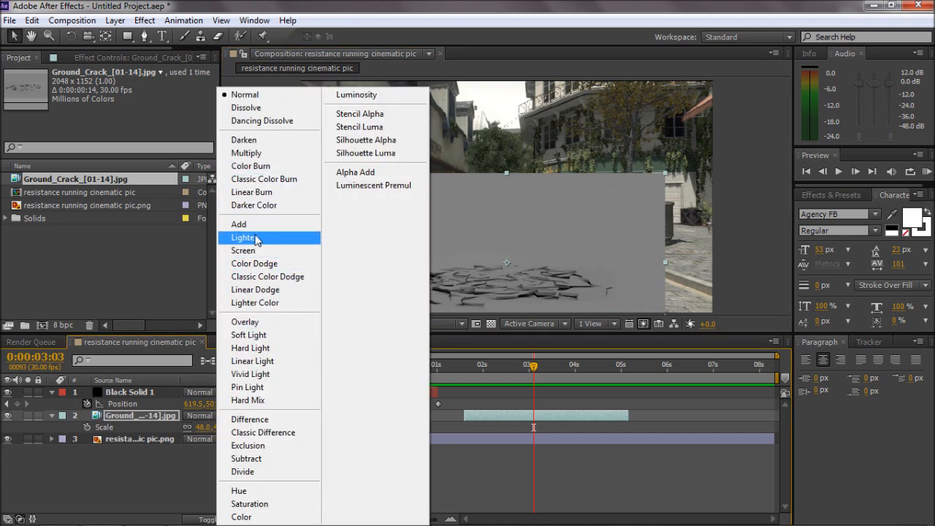
pyautogui.click(238, 223)
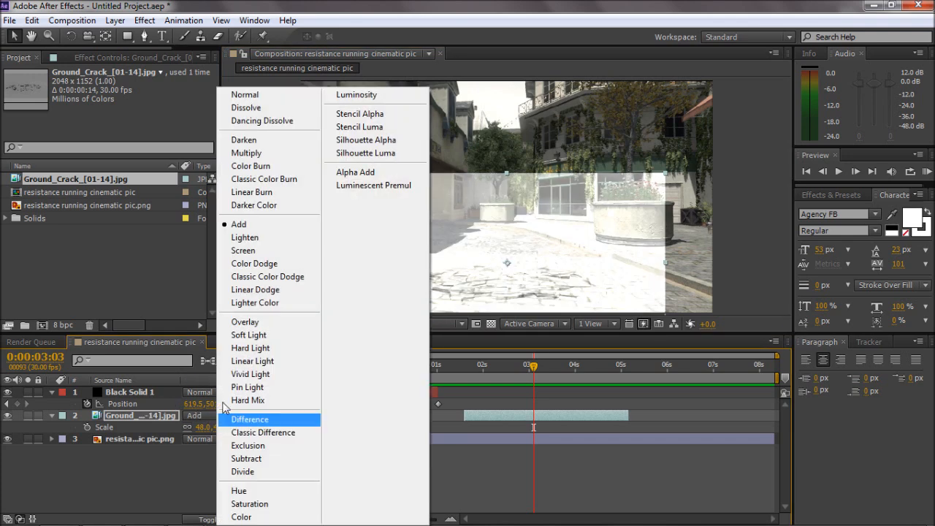
pyautogui.click(254, 263)
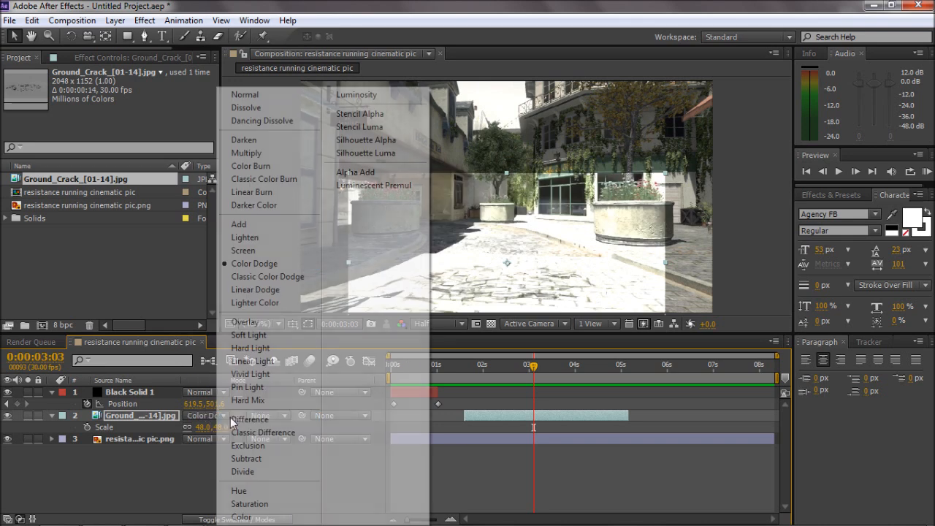
pyautogui.click(249, 333)
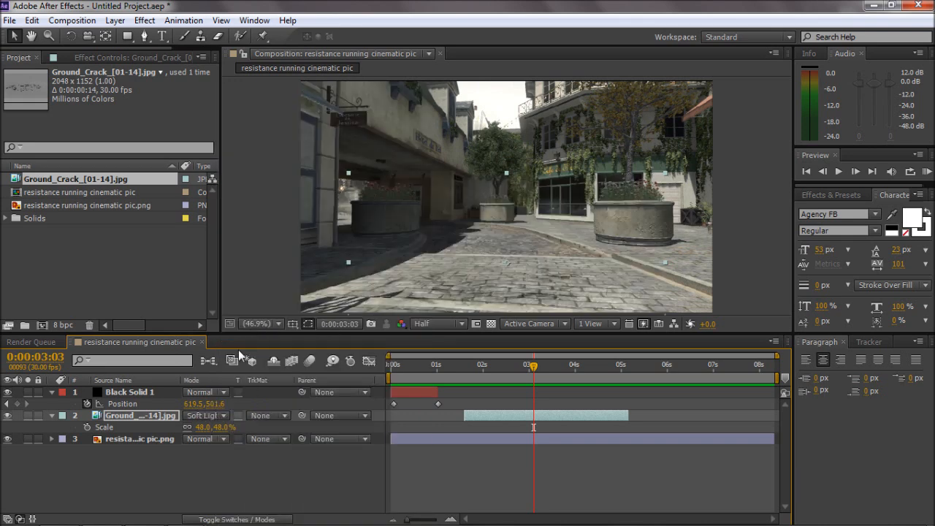
pyautogui.click(207, 415)
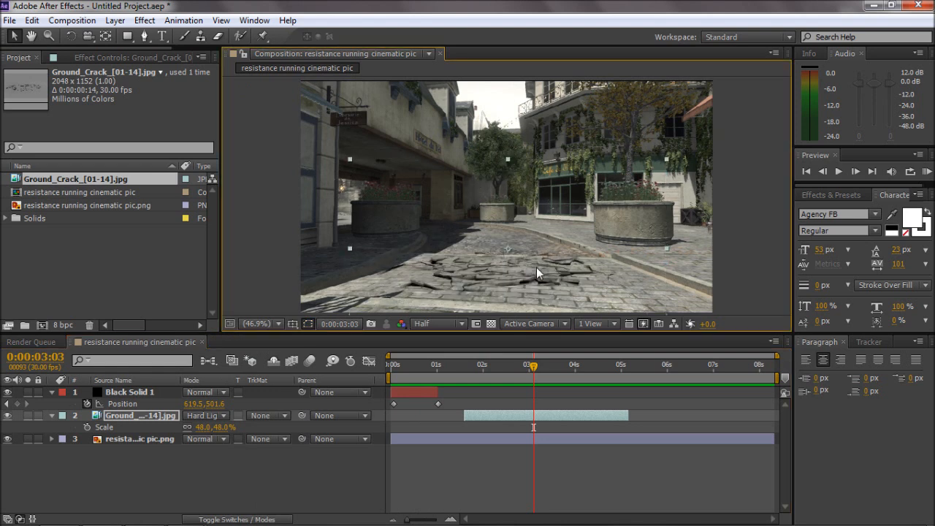
pyautogui.click(439, 364)
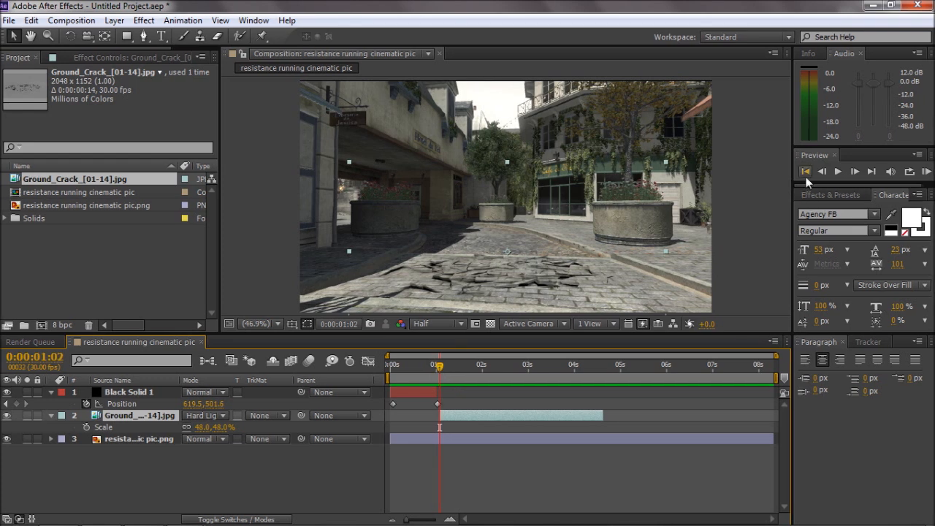
pyautogui.moveTo(644, 242)
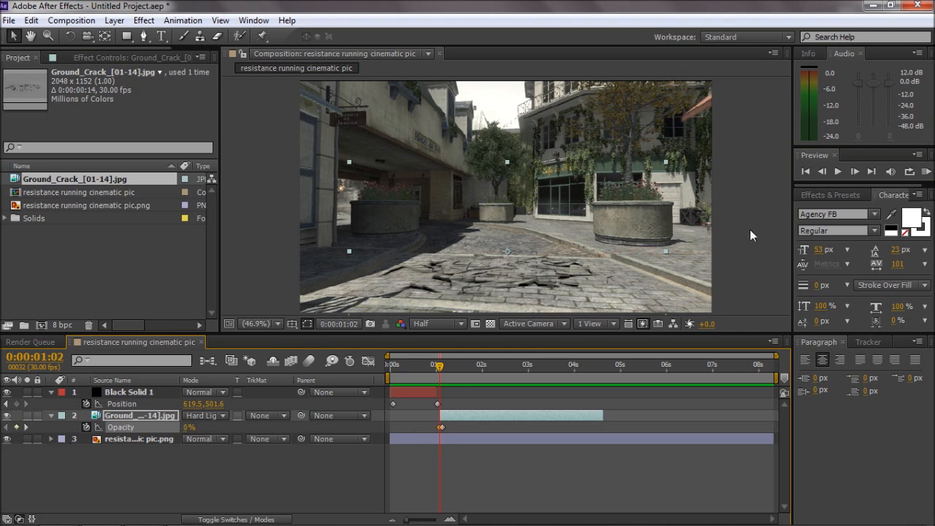
# Fade crack opacity from 0% at 1:02 to 100% at 1:06, then pre-compose all layers.
pyautogui.moveTo(438, 371); pyautogui.dragTo(446, 371)
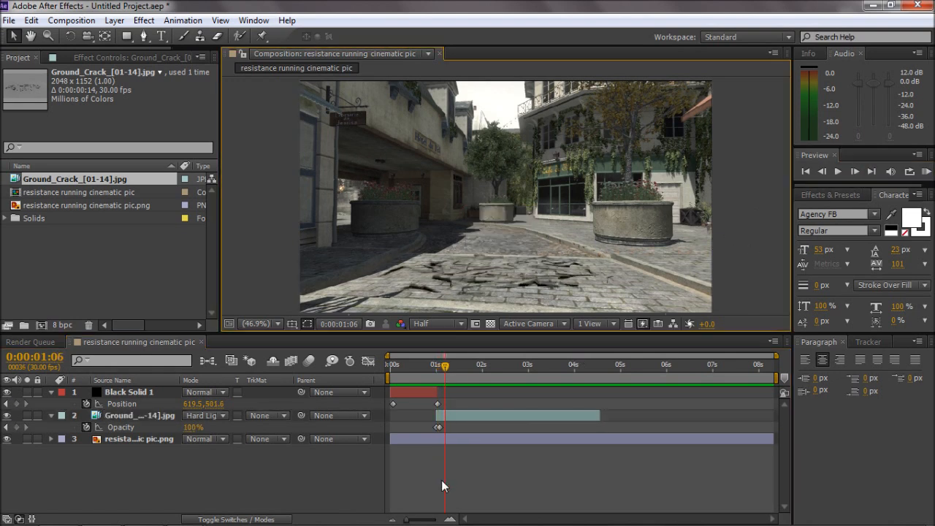
pyautogui.click(107, 22)
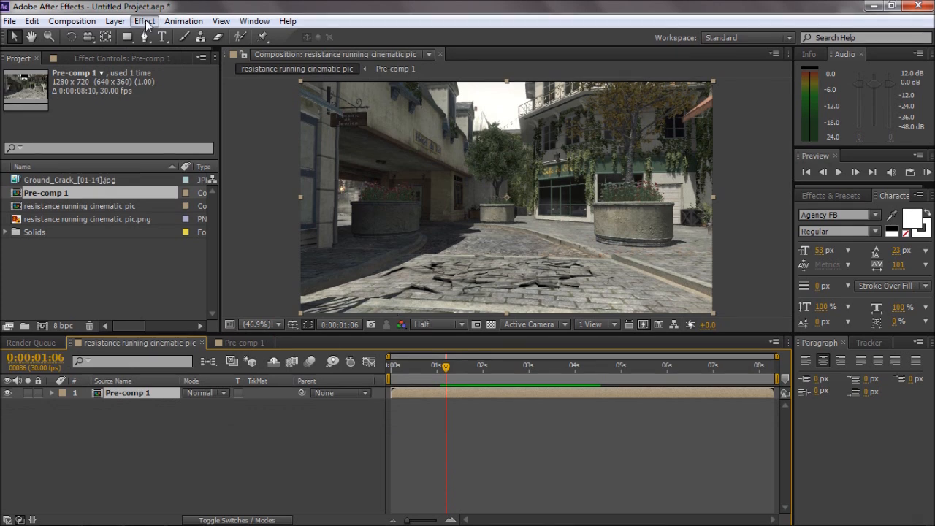
# Add a Slider Control to Pre-comp 1 and start a wiggle expression on its Position.
pyautogui.click(144, 21)
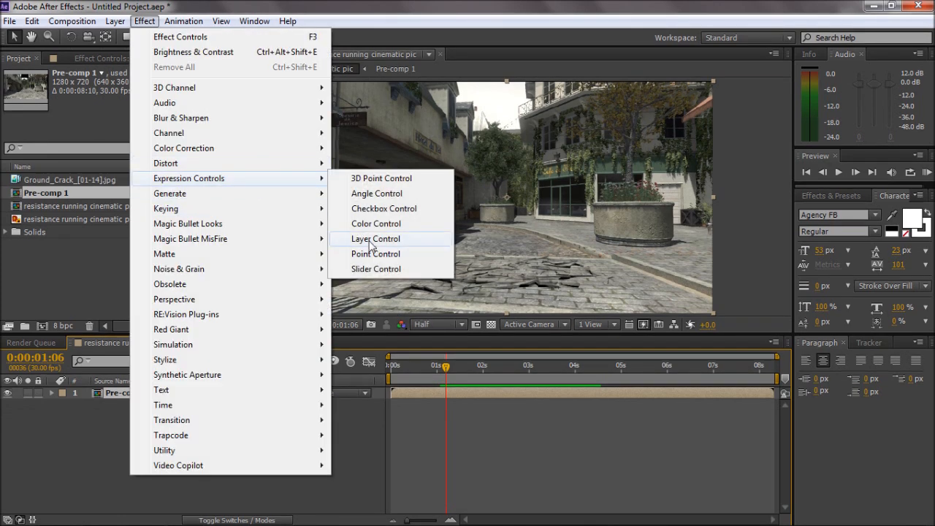
pyautogui.click(375, 269)
pyautogui.write('wiggle')
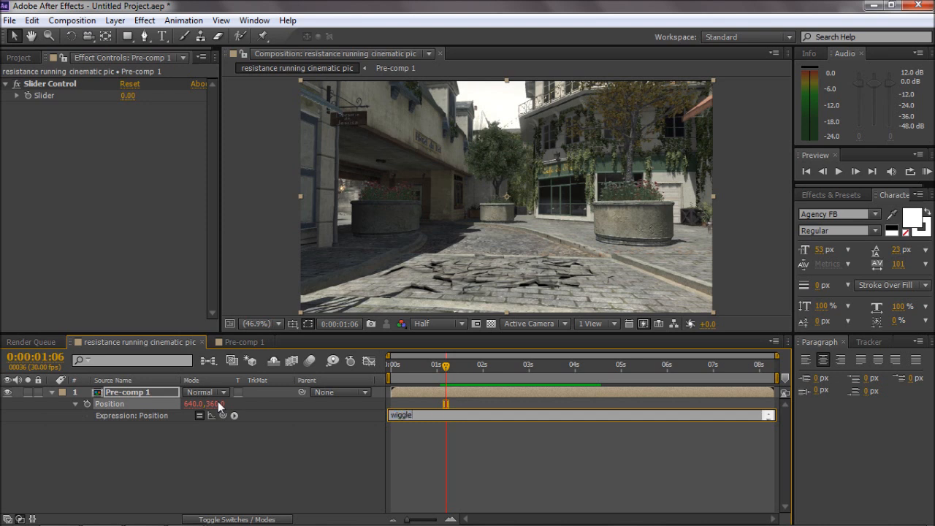
pyautogui.write('(4,')
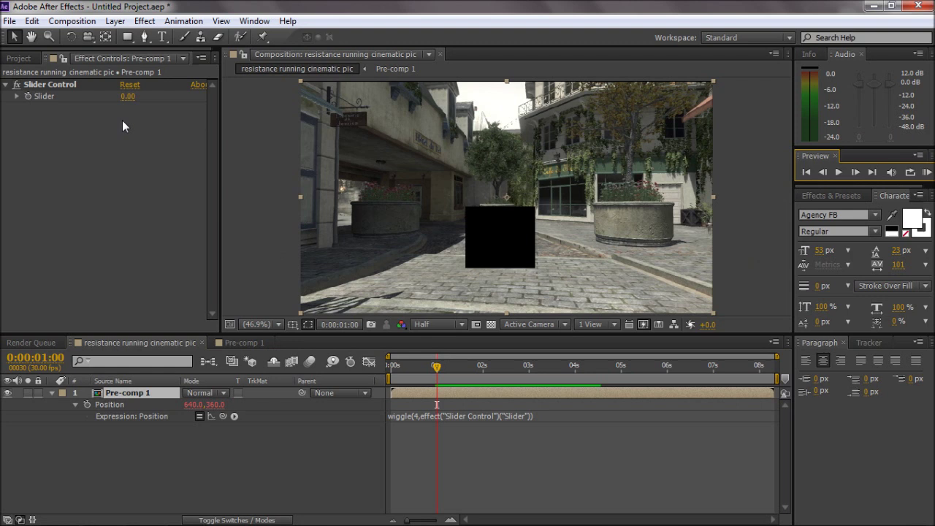
# Use wiggle(9, Slider) and keyframe the Slider rising to 40, then easing back down.
pyautogui.click(856, 172)
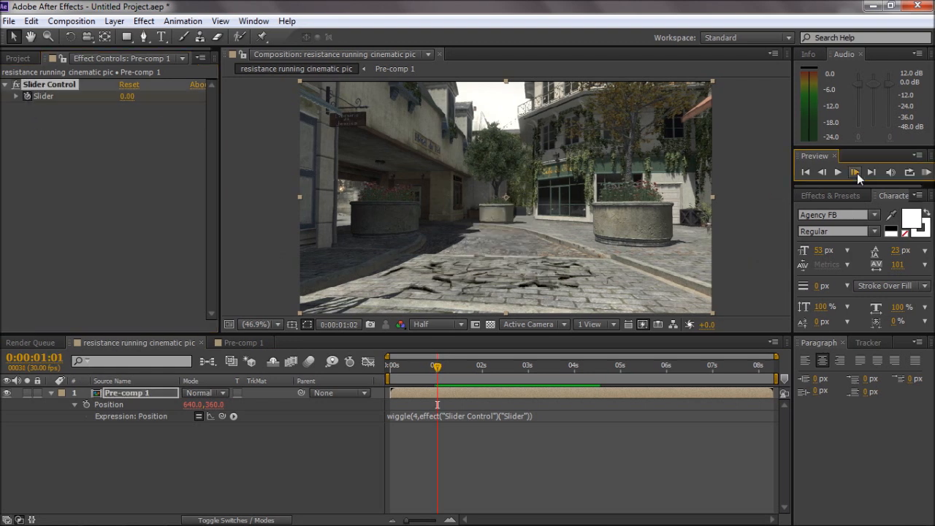
pyautogui.click(126, 97)
pyautogui.write('20')
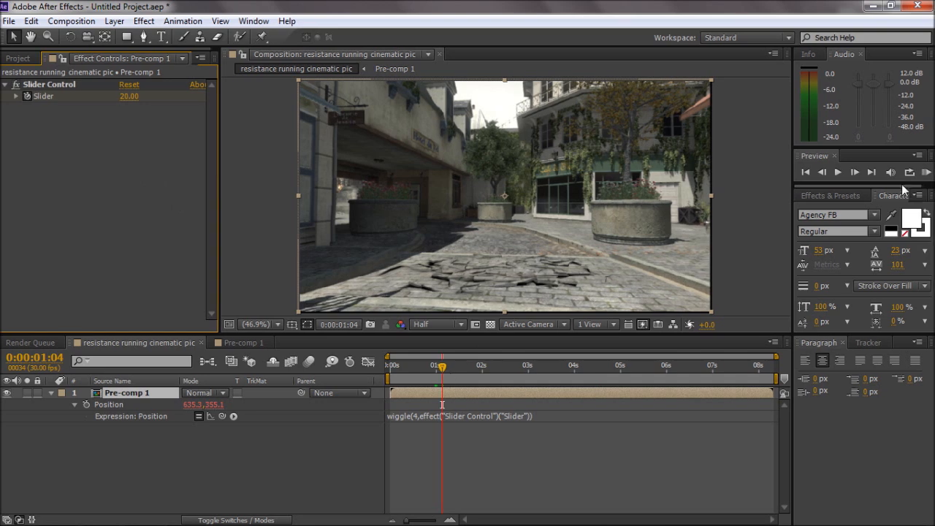
pyautogui.click(836, 172)
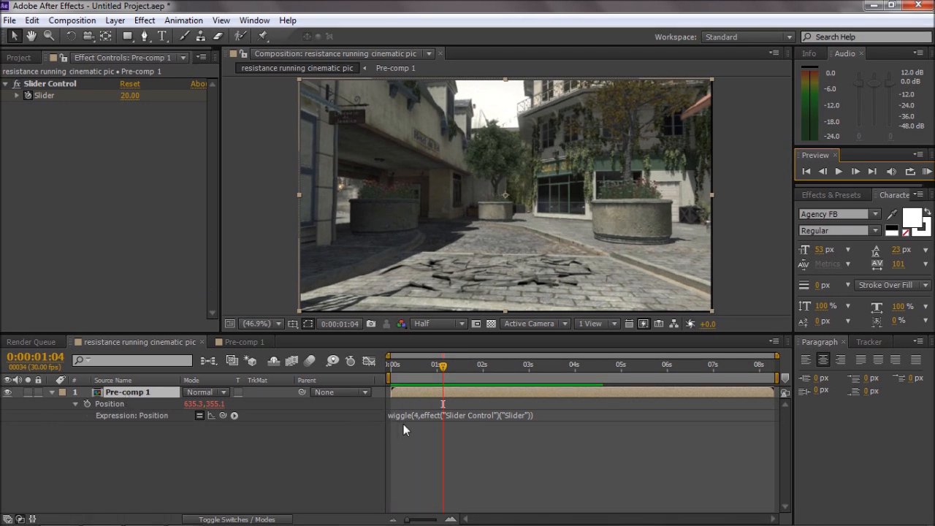
pyautogui.click(444, 415)
pyautogui.write('9')
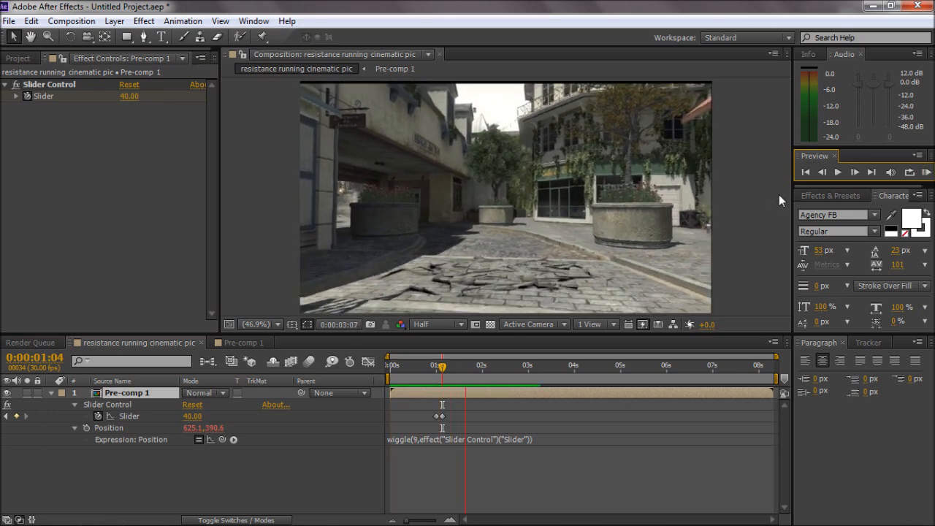
pyautogui.click(499, 366)
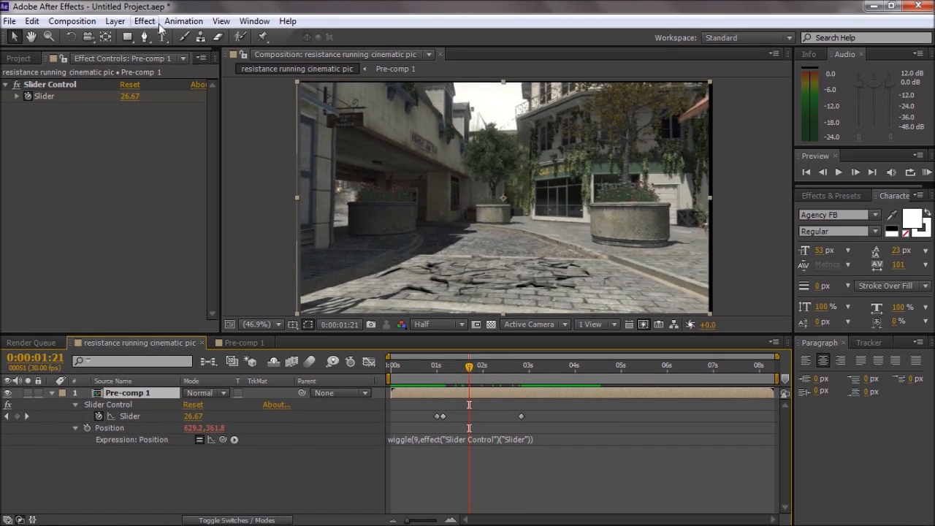
# Apply Stylize > Motion Tile to Pre-comp 1 and open the pre-comp's timeline.
pyautogui.click(149, 20)
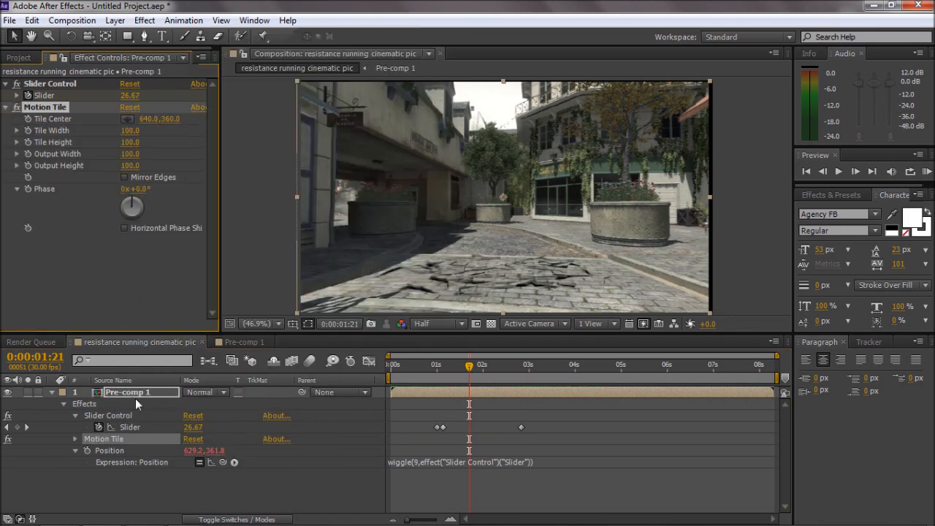
pyautogui.click(124, 177)
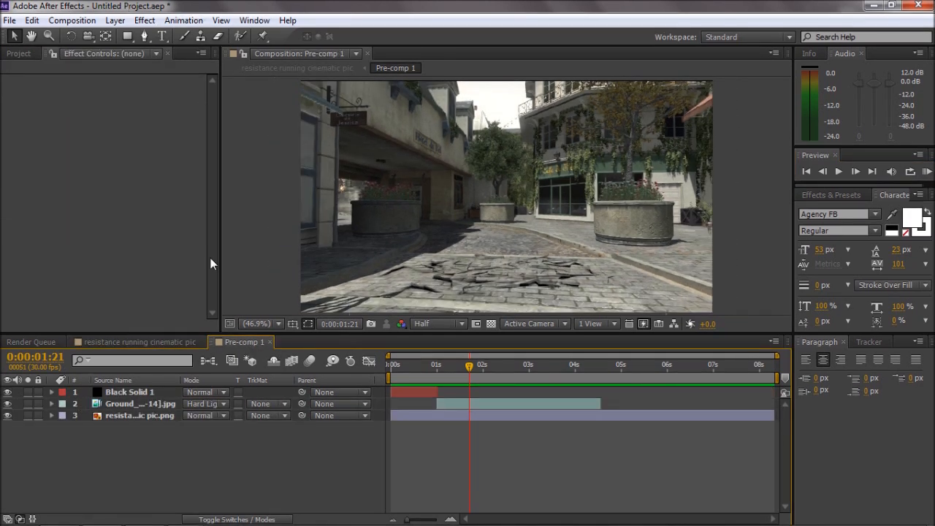
# Browse Explorer to Editing Extra Materials > Dirt Charges and bring Dirt_Charge_04 into Pre-comp 1.
pyautogui.click(21, 53)
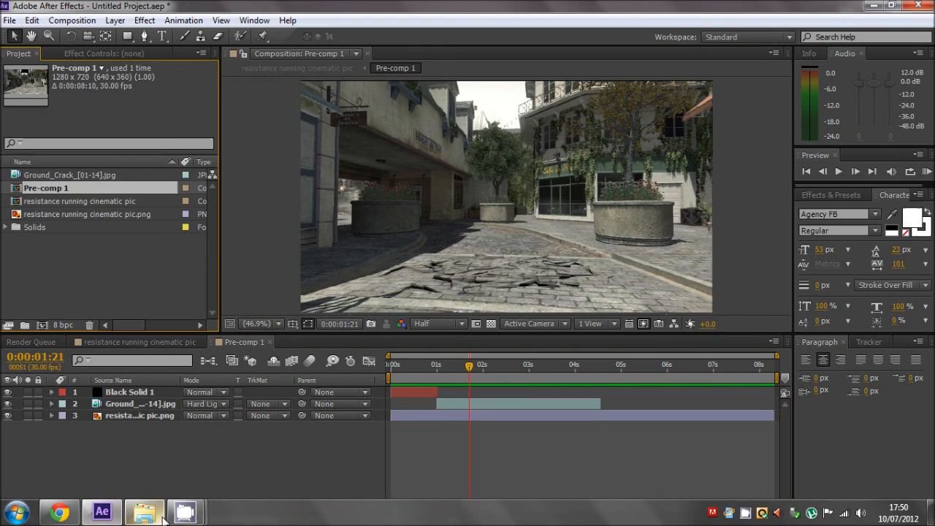
pyautogui.click(135, 507)
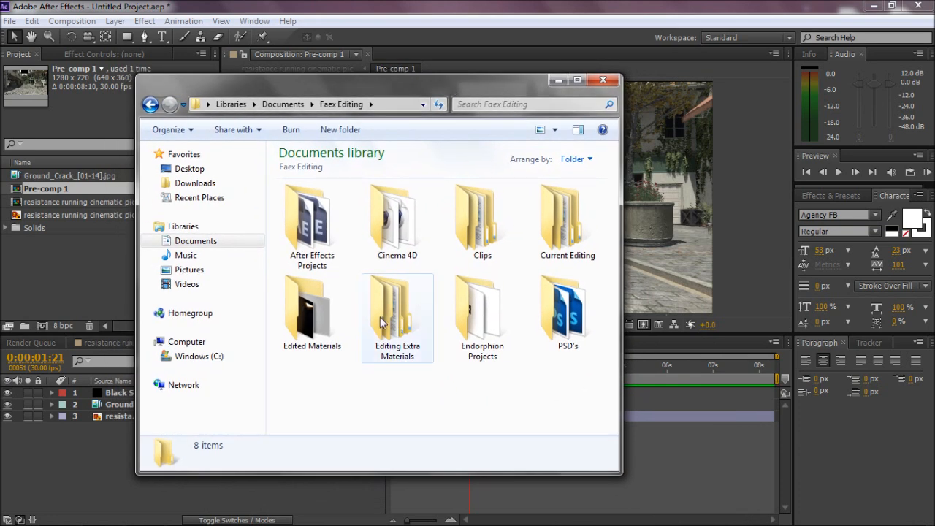
pyautogui.doubleClick(397, 303)
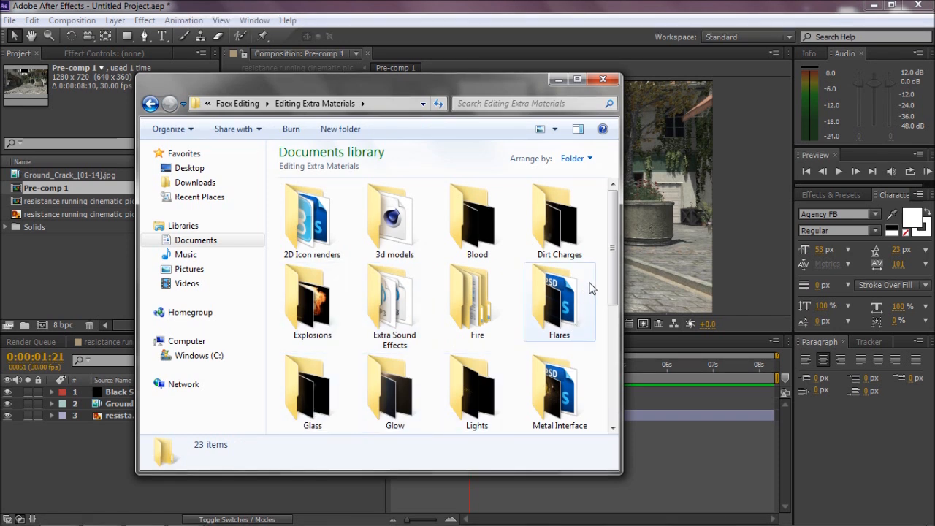
pyautogui.doubleClick(559, 212)
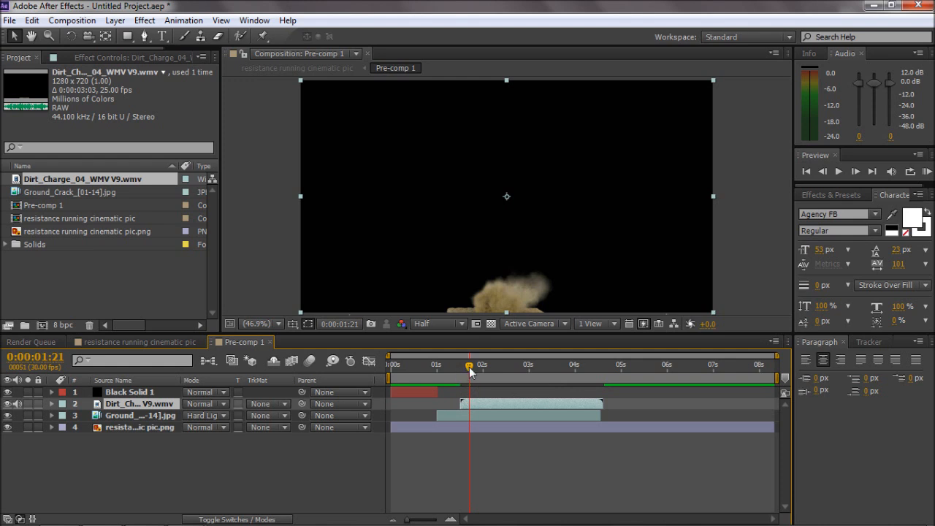
# Set the dust-burst clip's blending mode to Screen.
pyautogui.moveTo(469, 365); pyautogui.dragTo(509, 365)
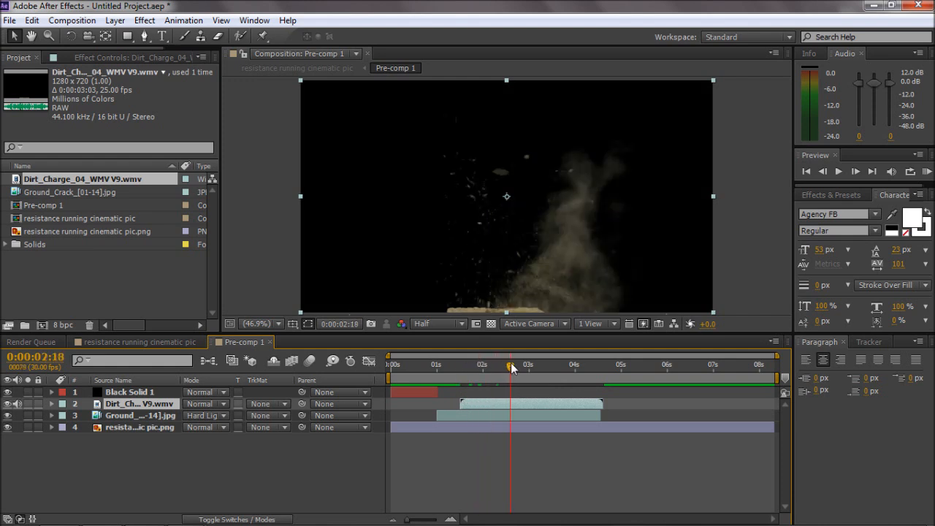
pyautogui.click(205, 403)
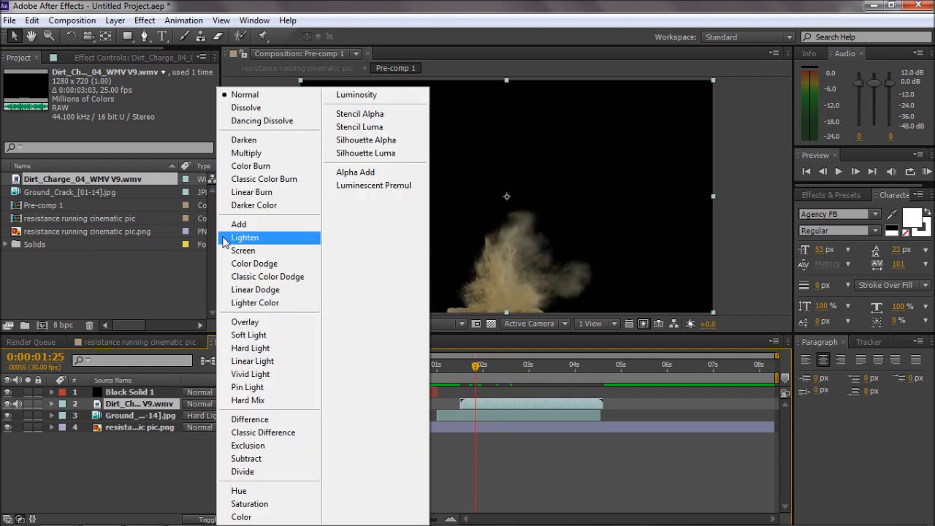
pyautogui.click(243, 250)
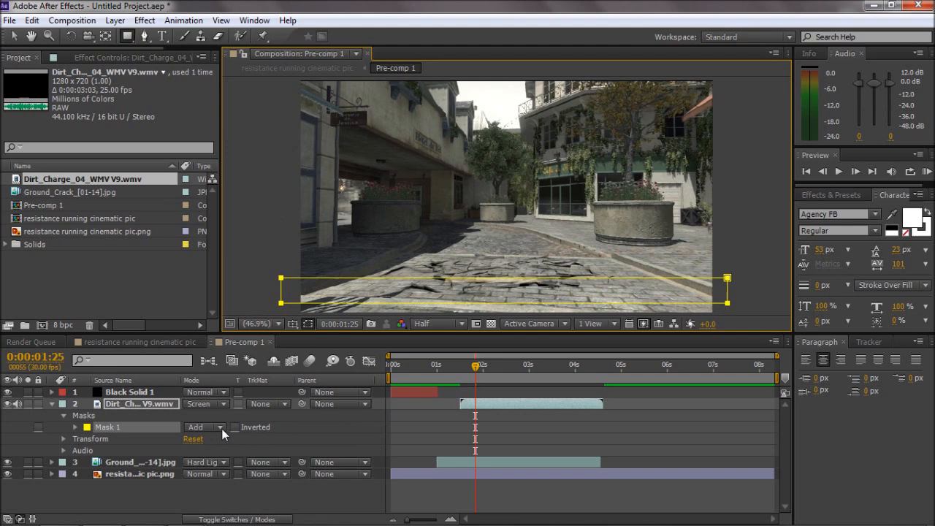
# Set the dust's bottom-strip mask to Subtract with a 16-pixel feather.
pyautogui.click(78, 426)
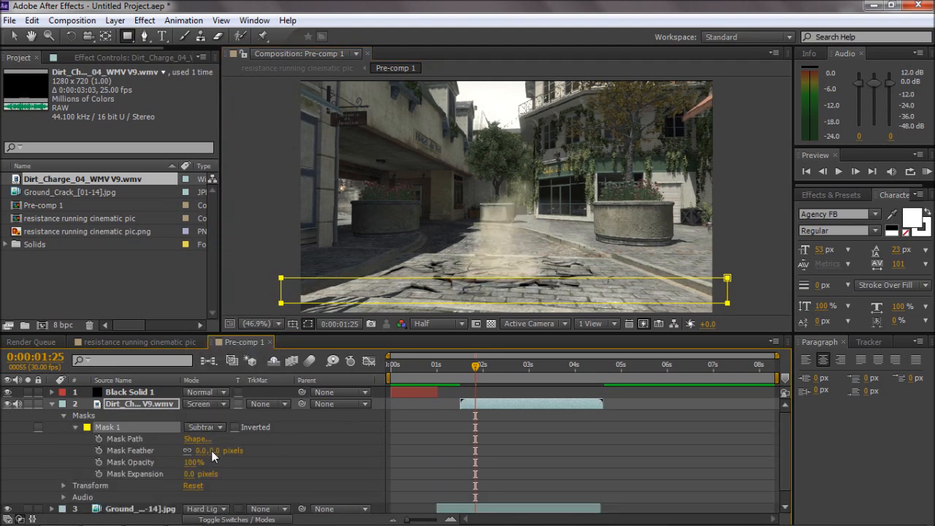
pyautogui.moveTo(207, 450); pyautogui.dragTo(212, 438)
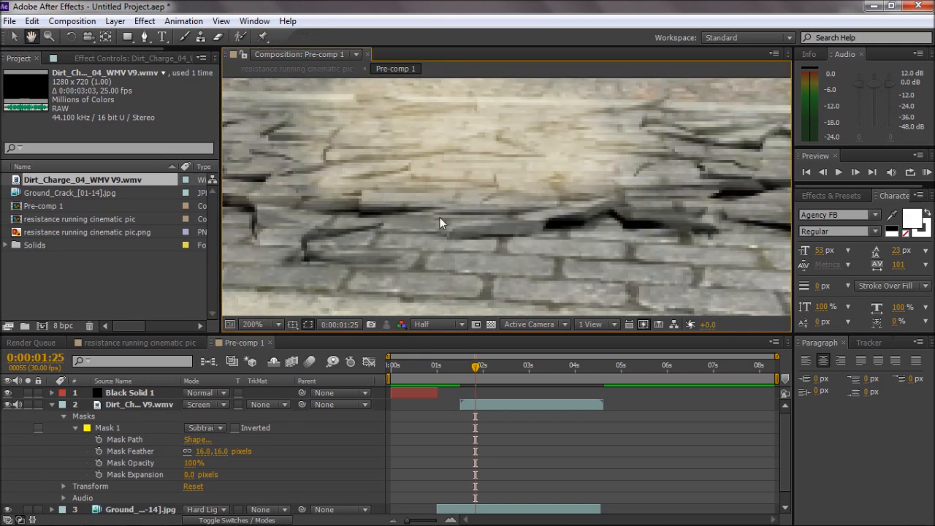
pyautogui.click(436, 325)
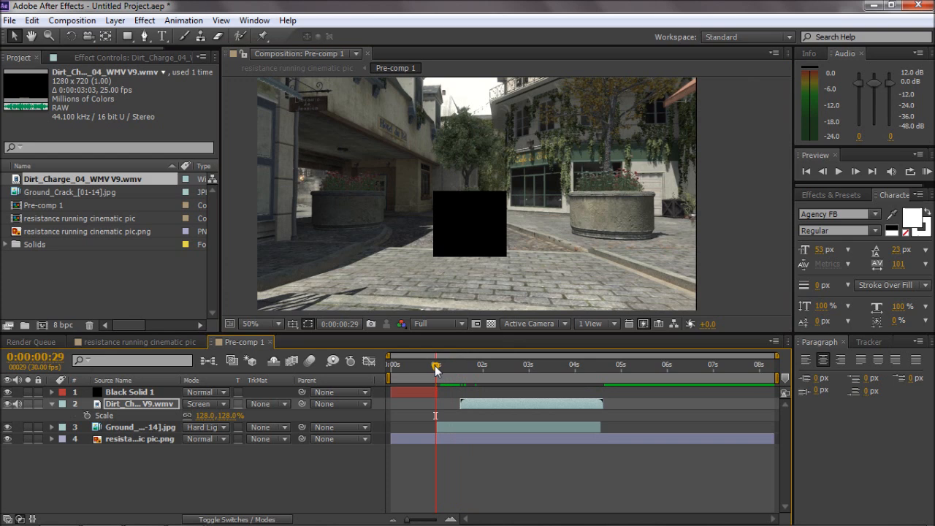
# Go to the resistance running cinematic pic composition at about the 1-second mark.
pyautogui.click(837, 171)
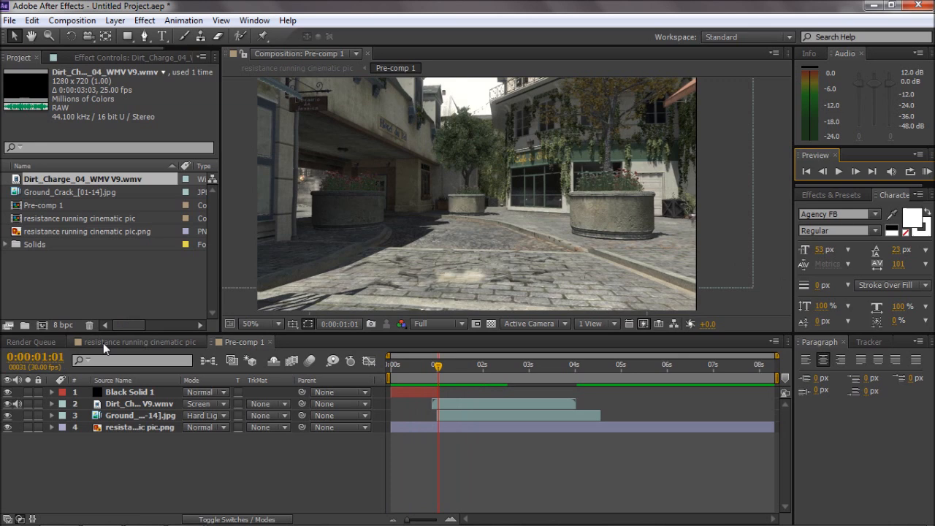
pyautogui.click(124, 342)
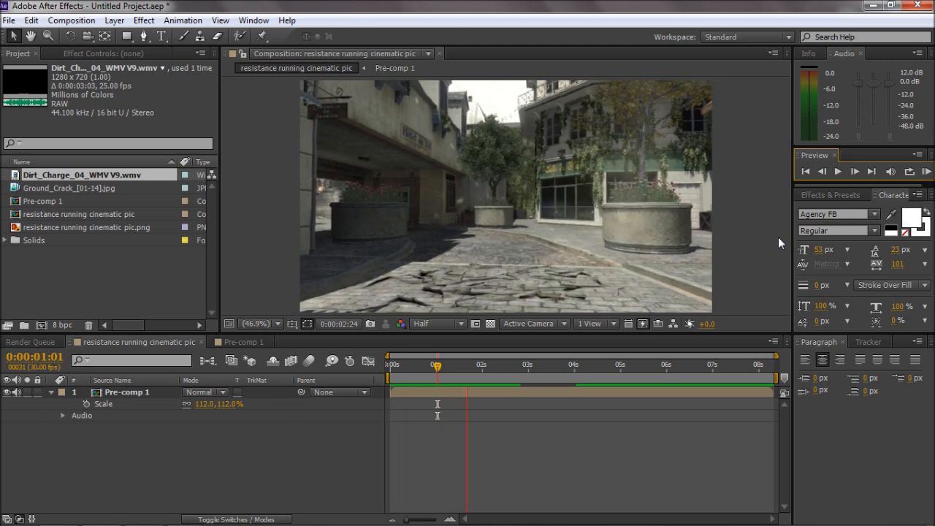
pyautogui.click(436, 364)
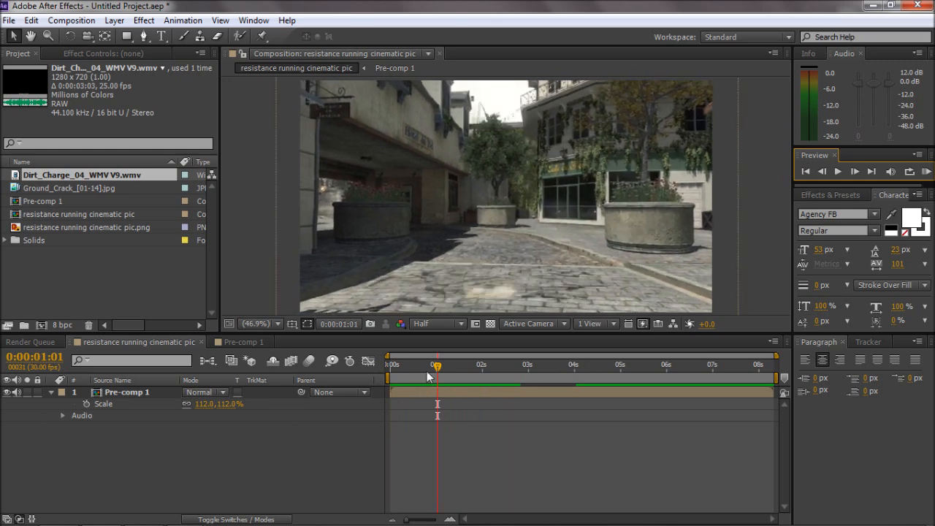
# Apply Magic Bullet Looks with the teal teamtage look to a new adjustment layer.
pyautogui.moveTo(438, 364); pyautogui.dragTo(456, 364)
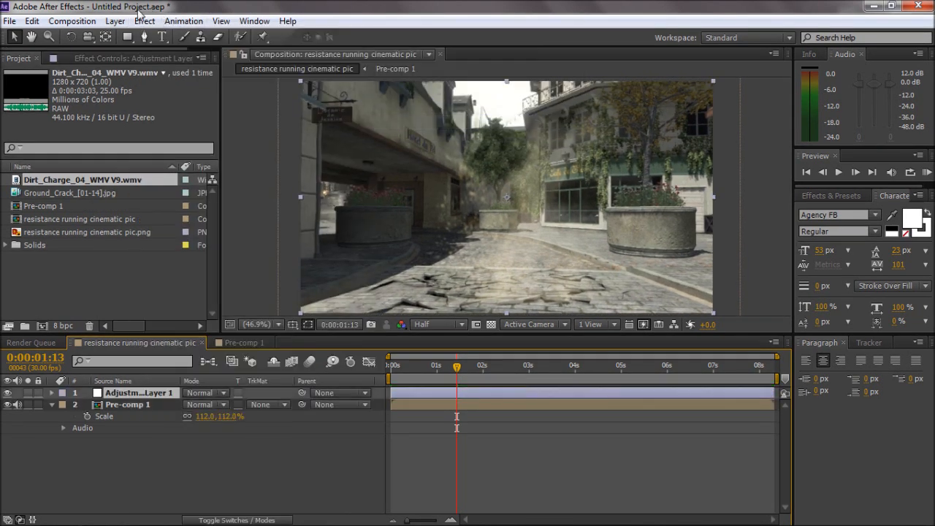
pyautogui.click(144, 21)
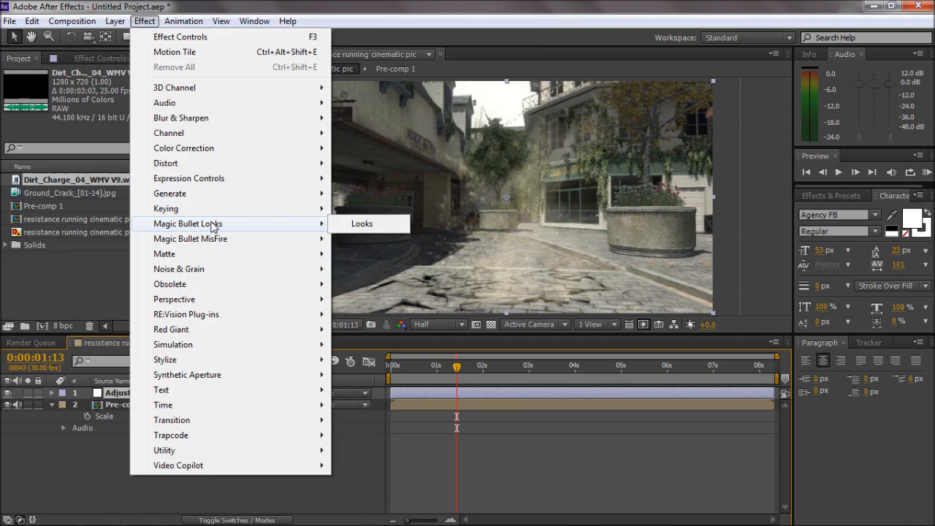
pyautogui.click(361, 223)
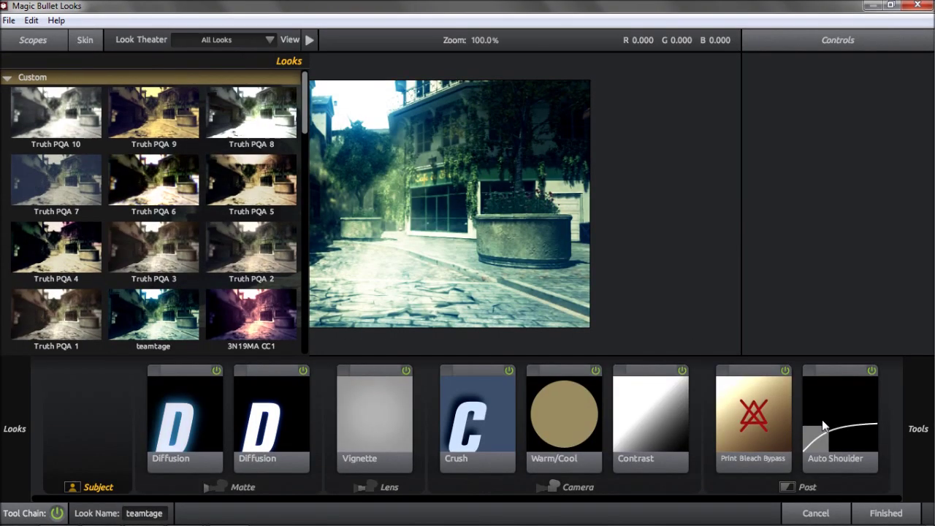
pyautogui.click(896, 513)
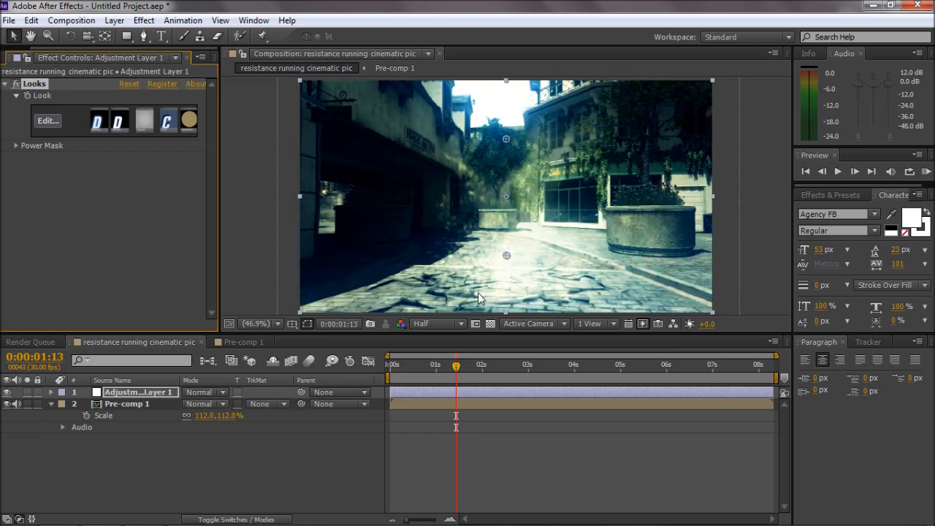
pyautogui.click(46, 120)
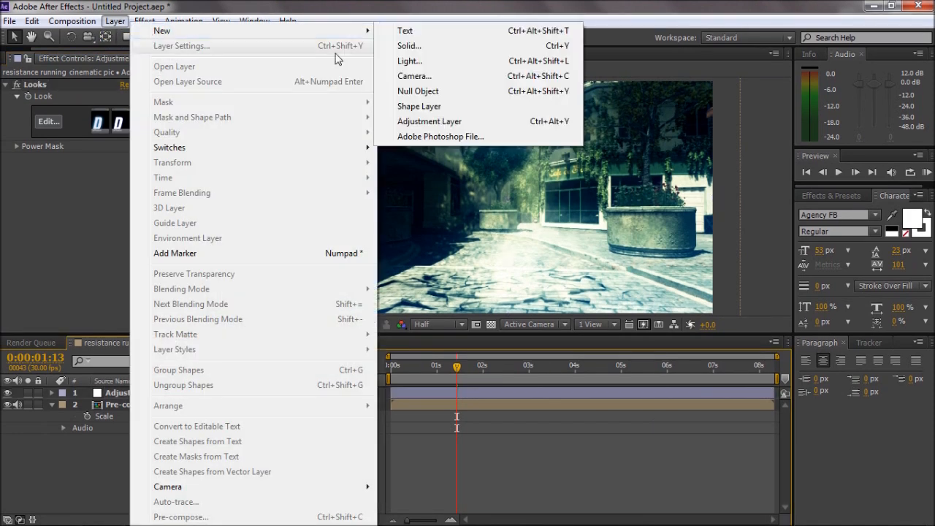
# Create black solids as letterbox bars framing the graded street shot.
pyautogui.click(414, 45)
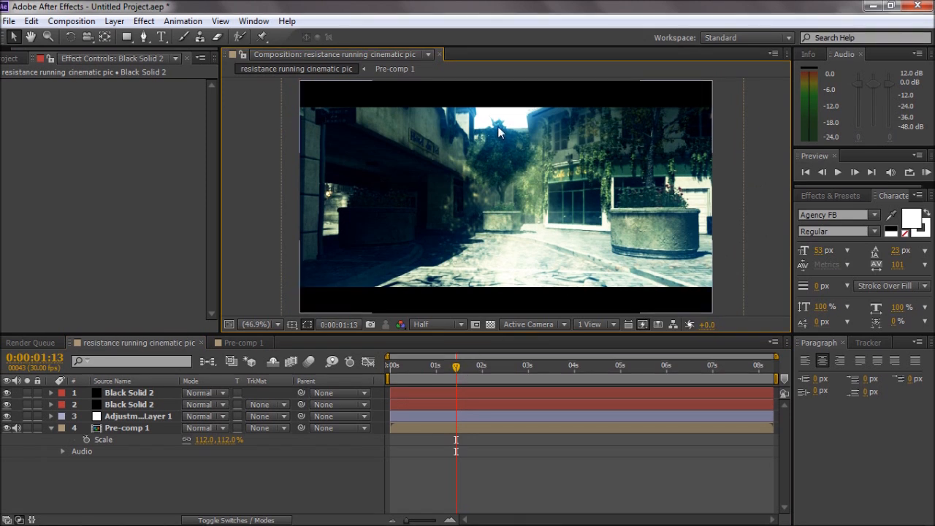
pyautogui.click(127, 427)
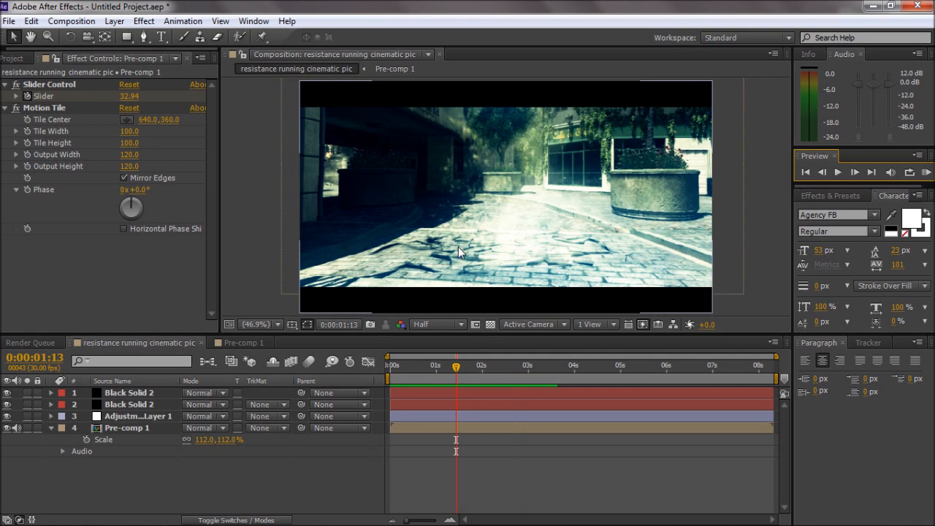
pyautogui.moveTo(544, 264)
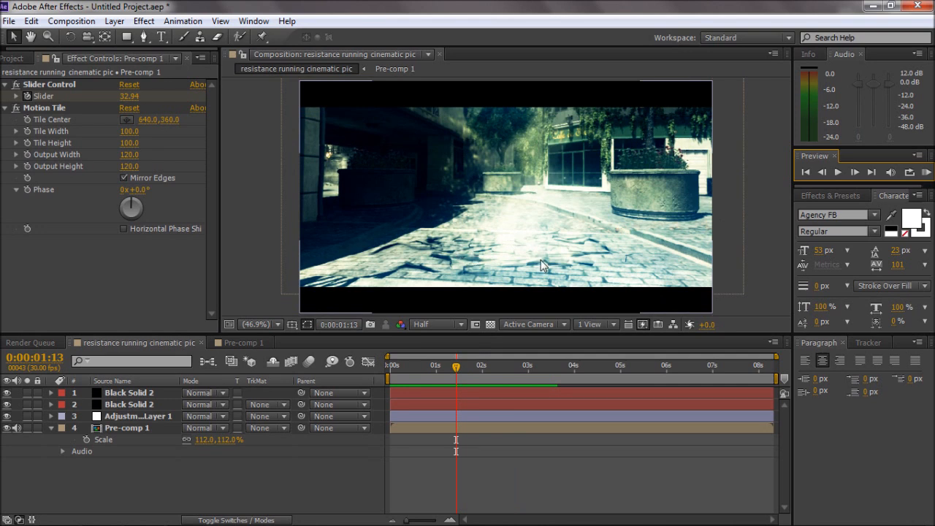
pyautogui.moveTo(527, 254)
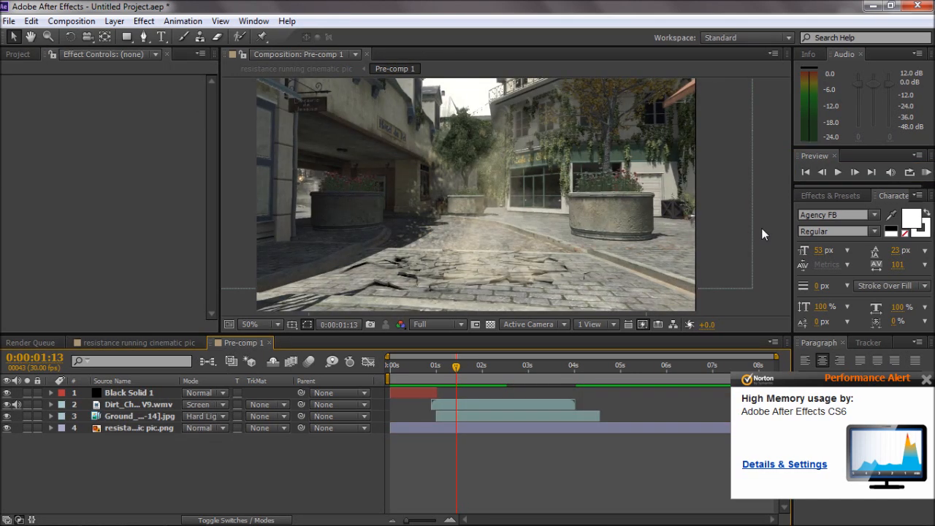
# Add Brightness & Contrast to Ground_Crack with Contrast lowered to -19.
pyautogui.click(139, 404)
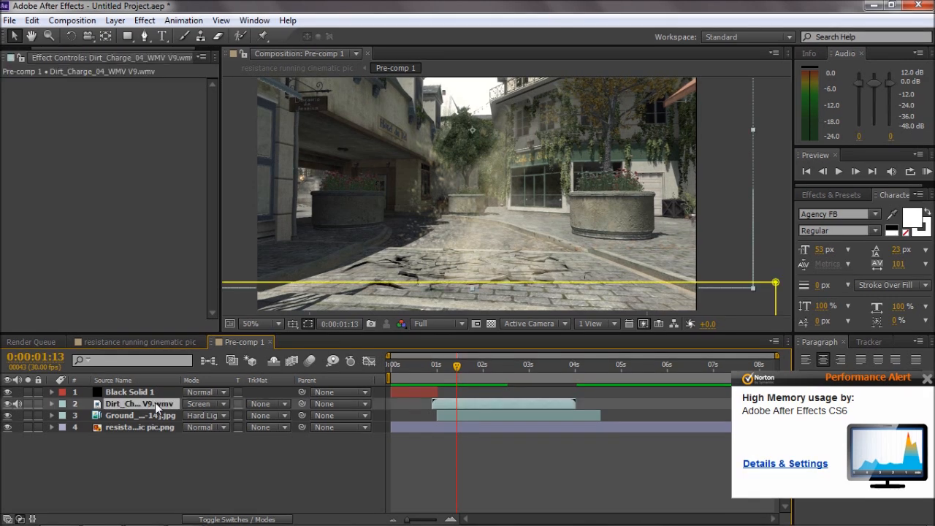
pyautogui.click(51, 403)
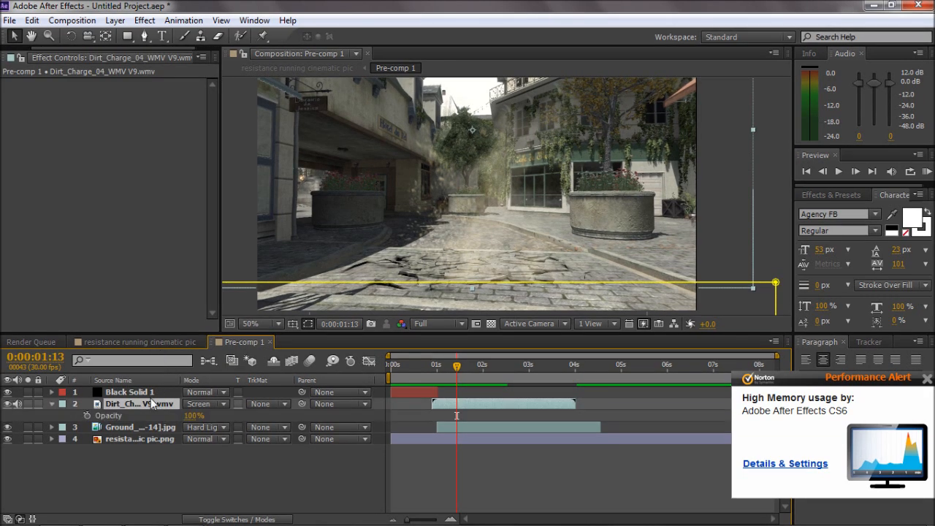
pyautogui.click(142, 415)
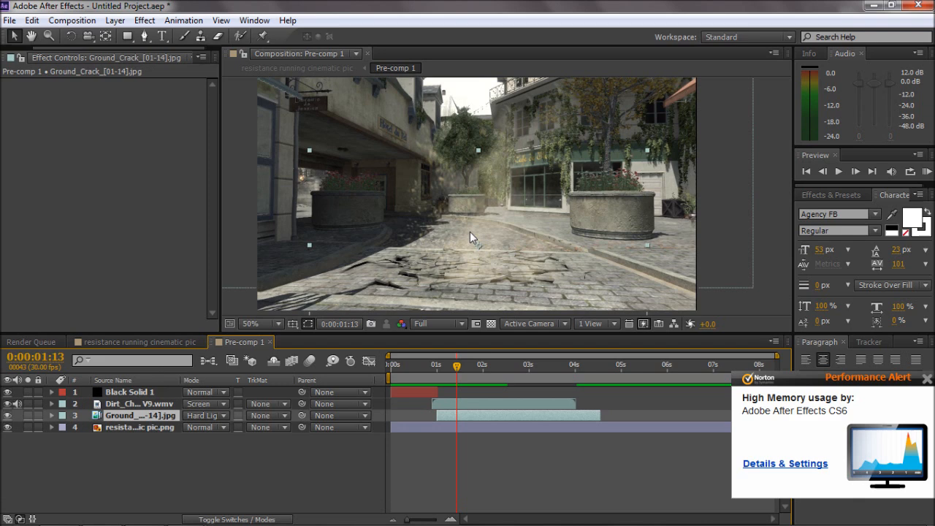
pyautogui.click(166, 20)
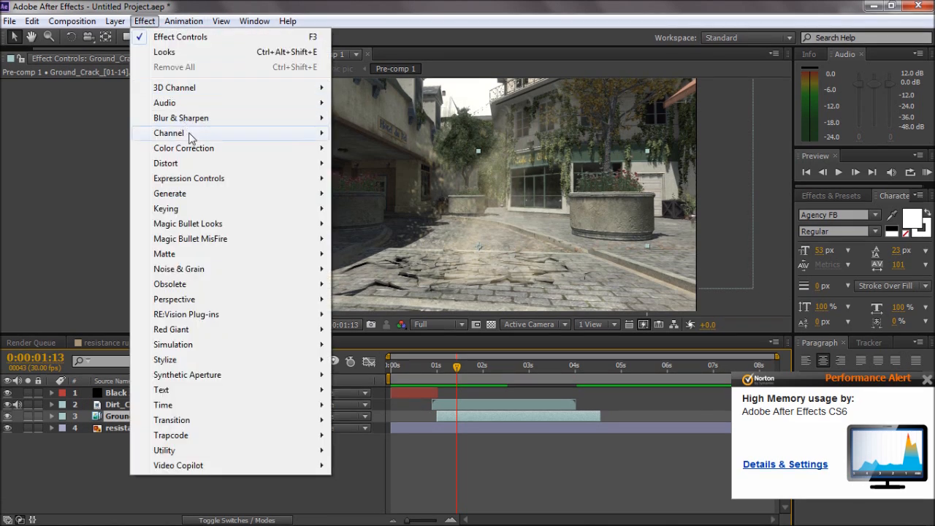
pyautogui.moveTo(183, 148)
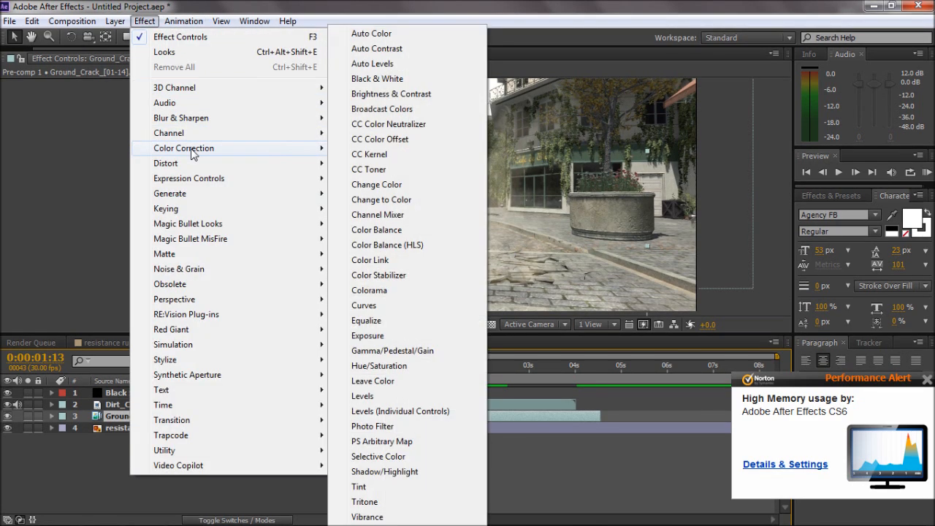
pyautogui.moveTo(368, 169)
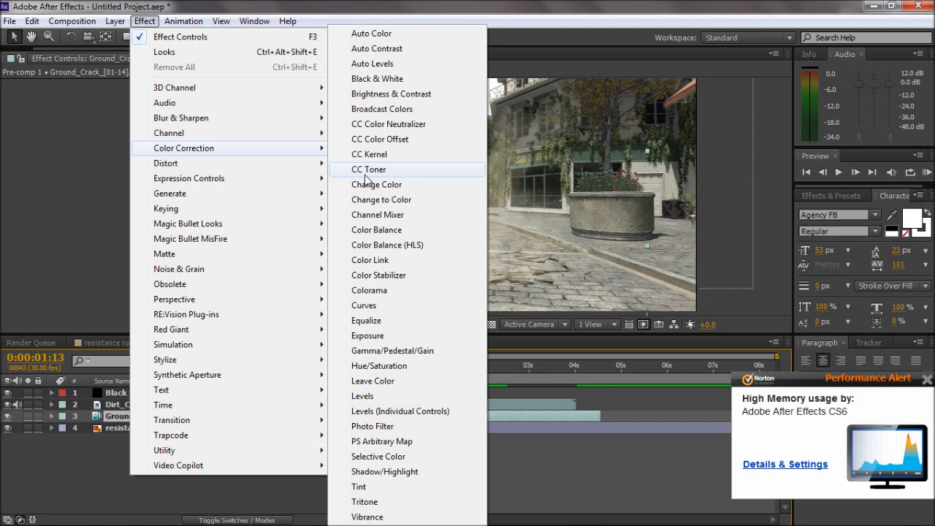
pyautogui.moveTo(372, 425)
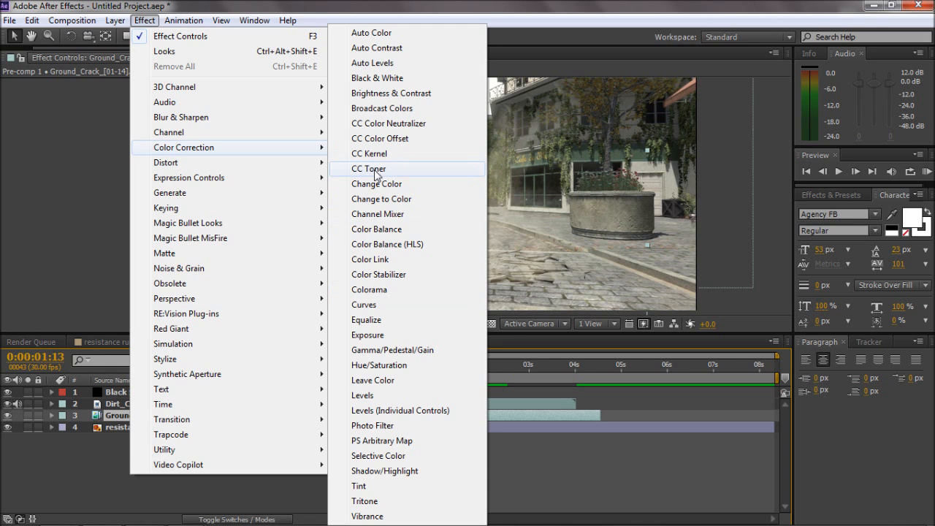
pyautogui.moveTo(397, 124)
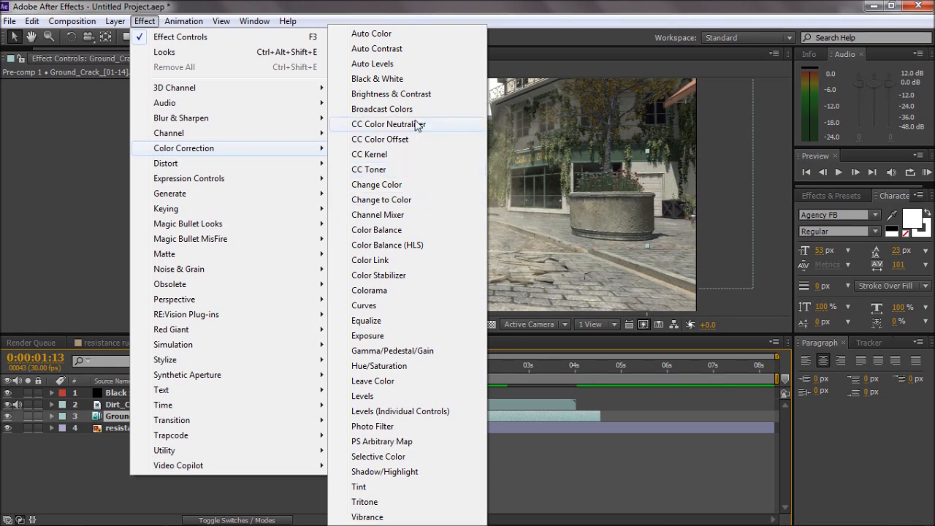
pyautogui.moveTo(391, 93)
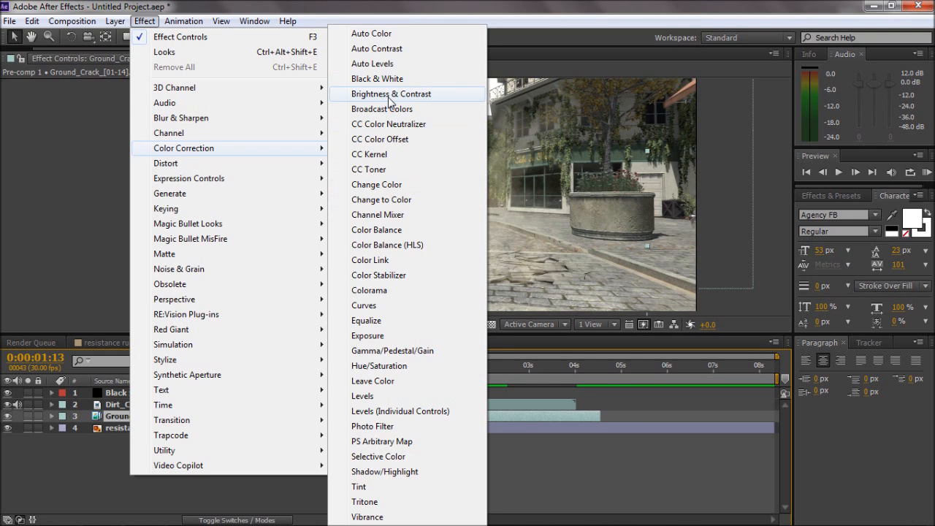
pyautogui.click(392, 93)
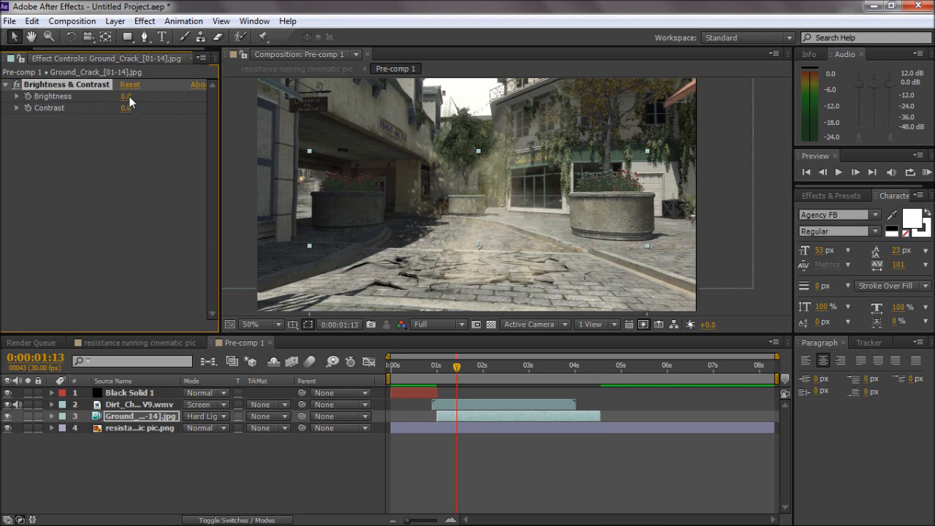
pyautogui.moveTo(131, 107); pyautogui.dragTo(119, 108)
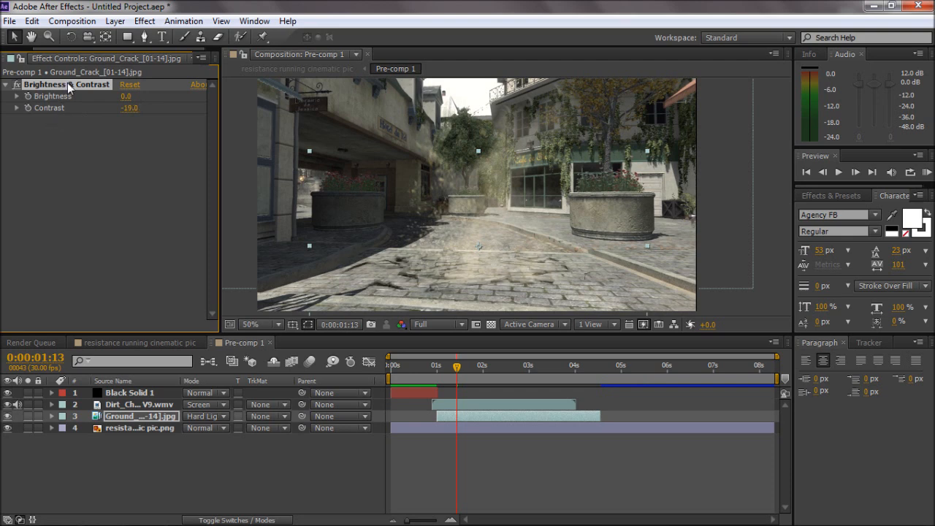
# Copy Brightness & Contrast to Dirt_Charge and raise its contrast.
pyautogui.click(131, 403)
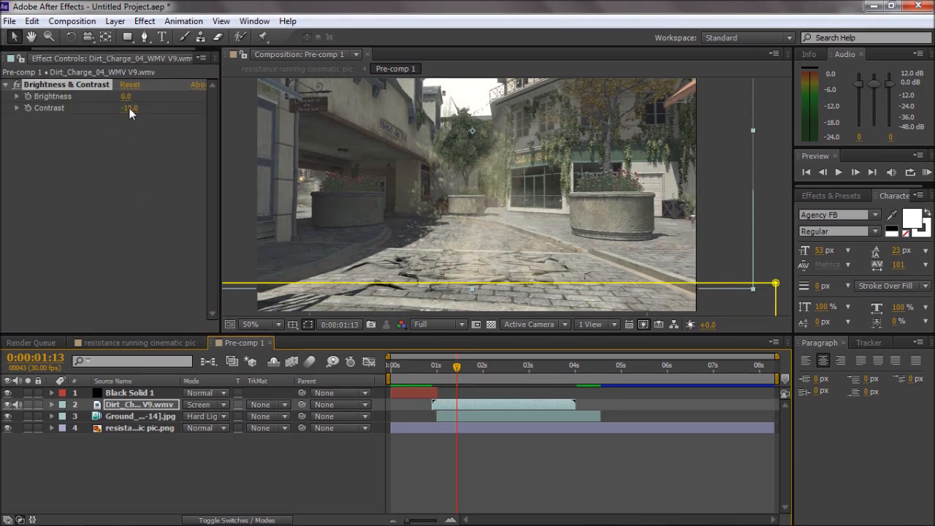
pyautogui.moveTo(130, 107); pyautogui.dragTo(129, 117)
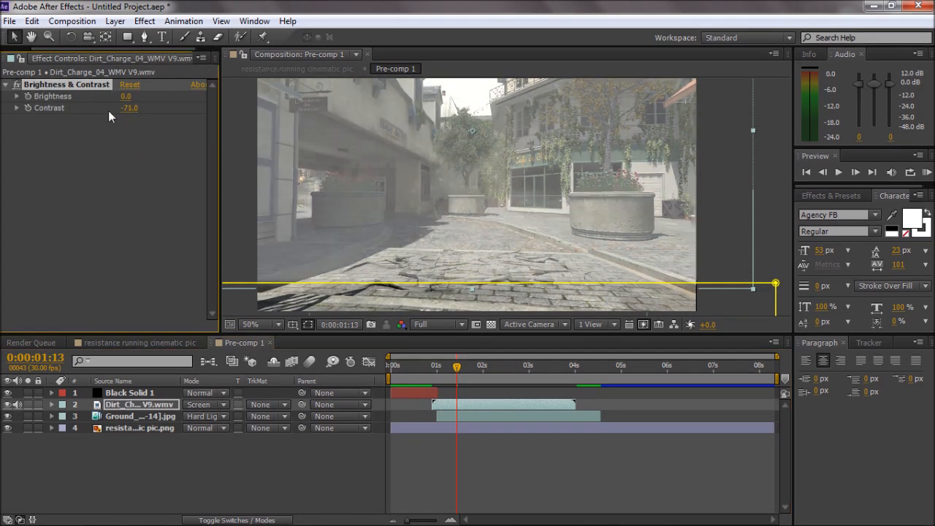
pyautogui.moveTo(129, 107); pyautogui.dragTo(139, 108)
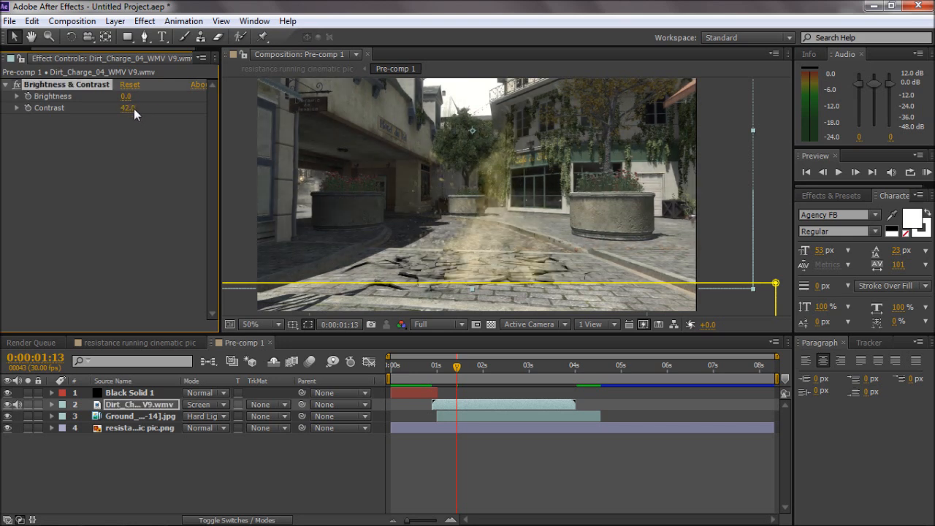
pyautogui.moveTo(128, 108); pyautogui.dragTo(143, 107)
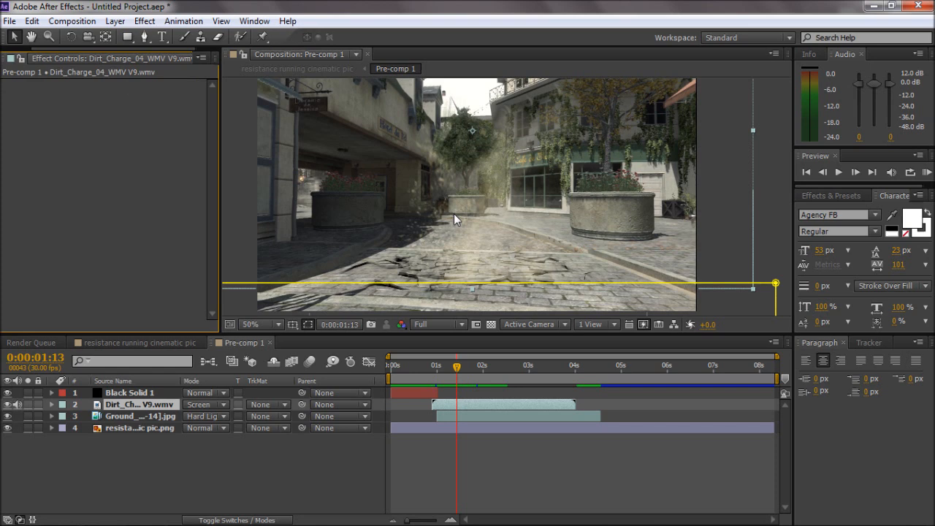
# Apply Curves to the Dirt_Charge dust layer and lift the RGB curve.
pyautogui.click(144, 21)
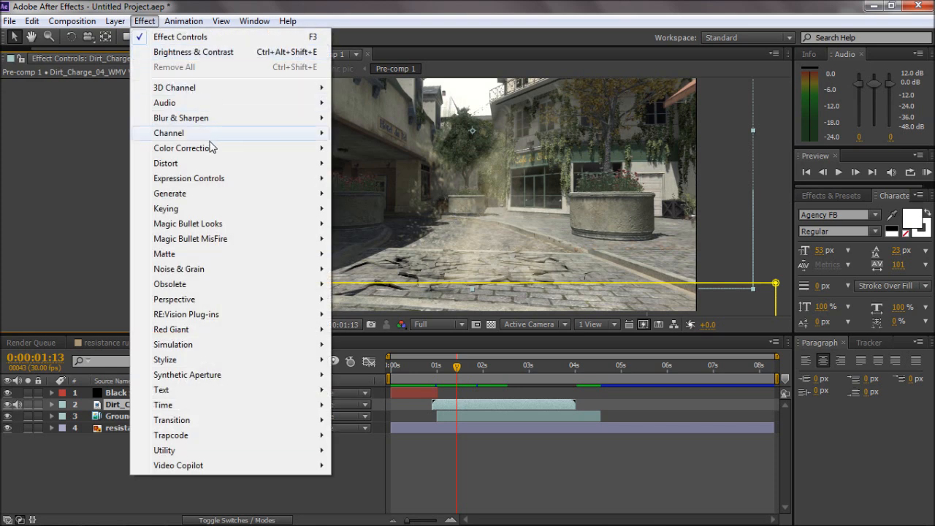
pyautogui.click(183, 147)
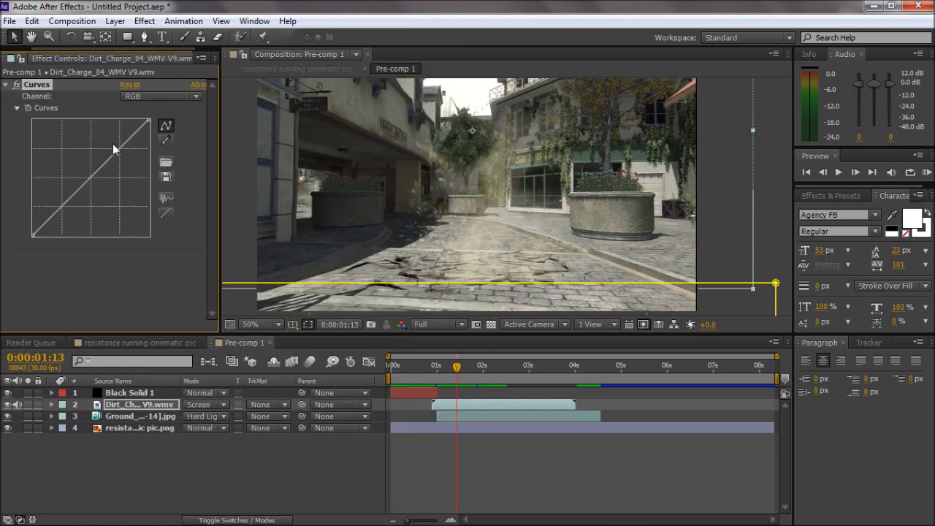
pyautogui.moveTo(113, 149); pyautogui.dragTo(65, 211)
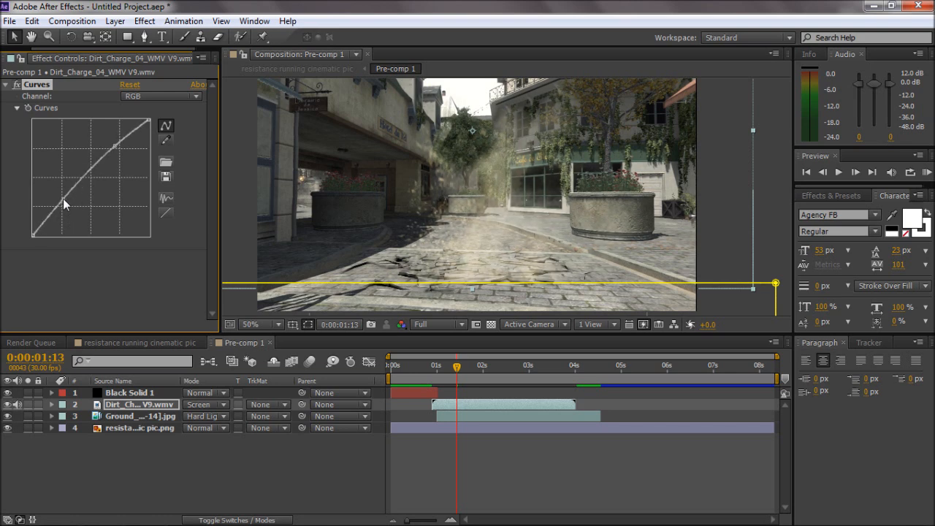
pyautogui.moveTo(64, 203); pyautogui.dragTo(102, 152)
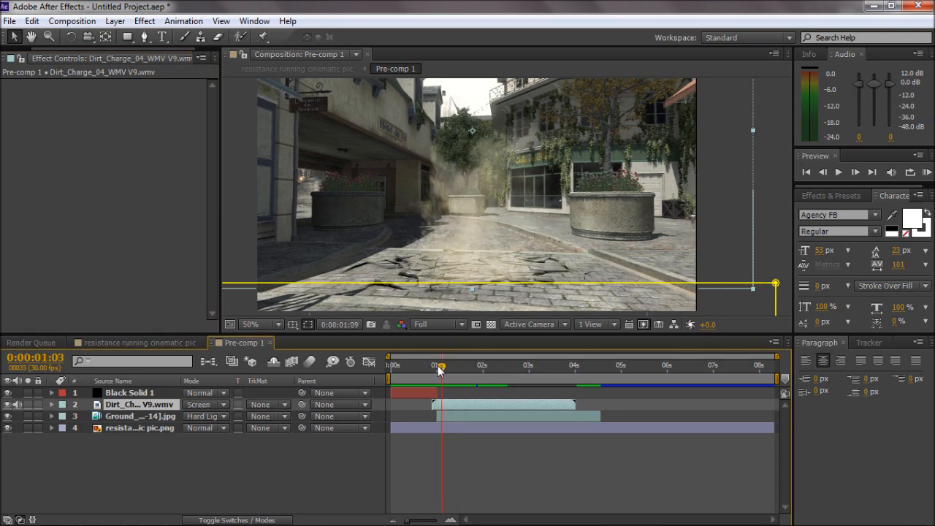
# Keyframe an ellipse mask on Ground_Crack, enlarging and feathering it a frame later.
pyautogui.click(822, 171)
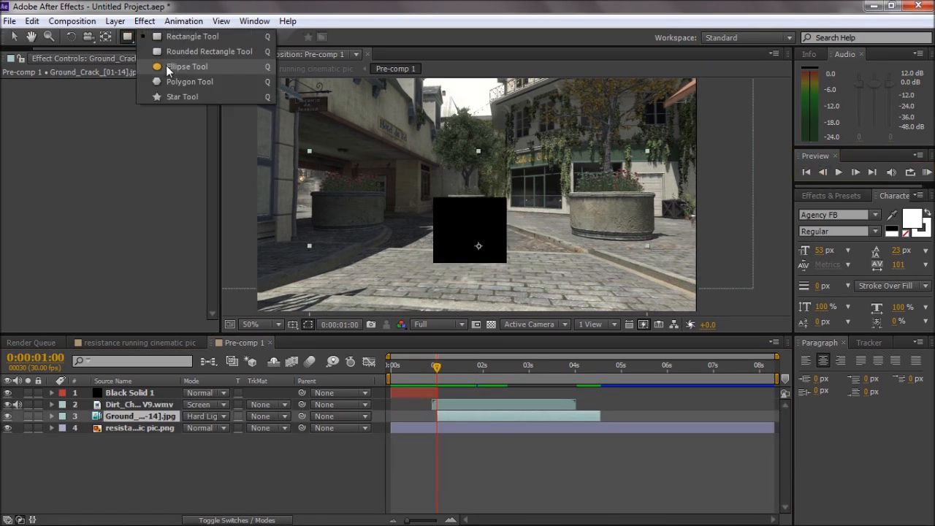
pyautogui.click(187, 66)
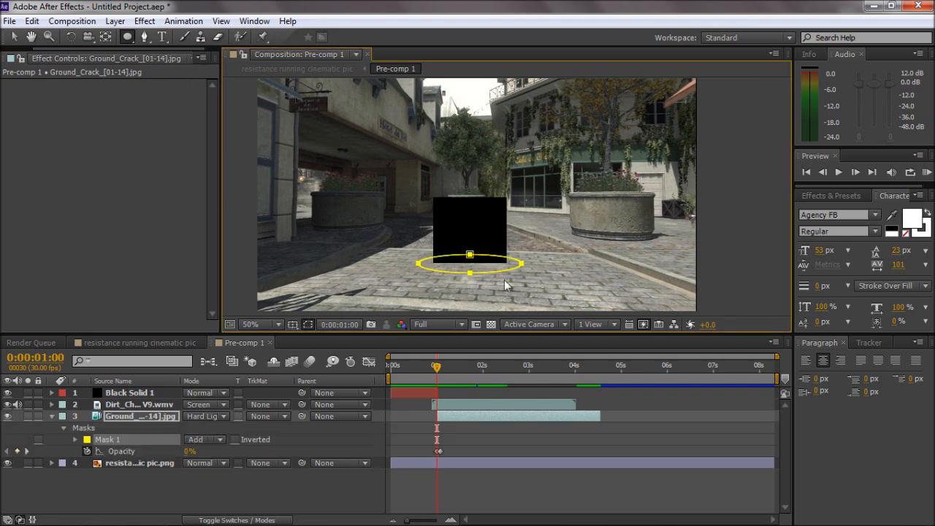
pyautogui.click(75, 439)
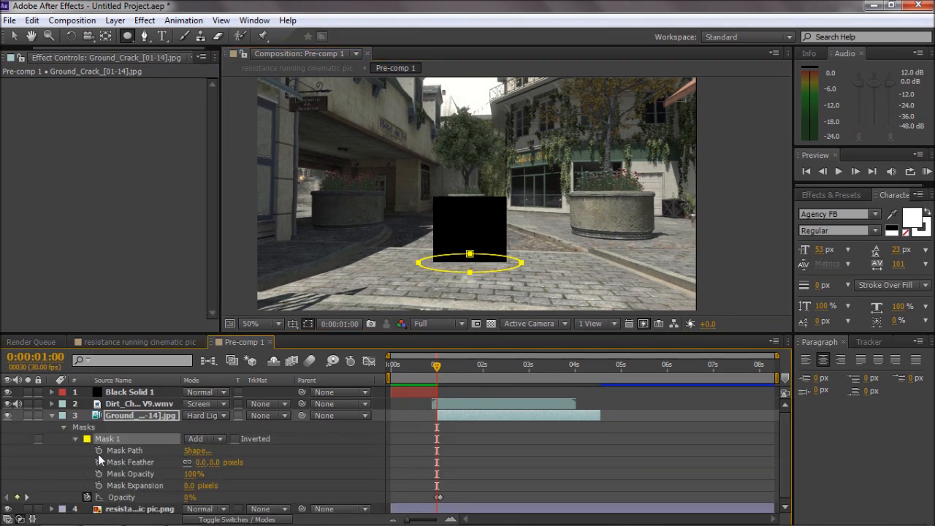
pyautogui.click(854, 171)
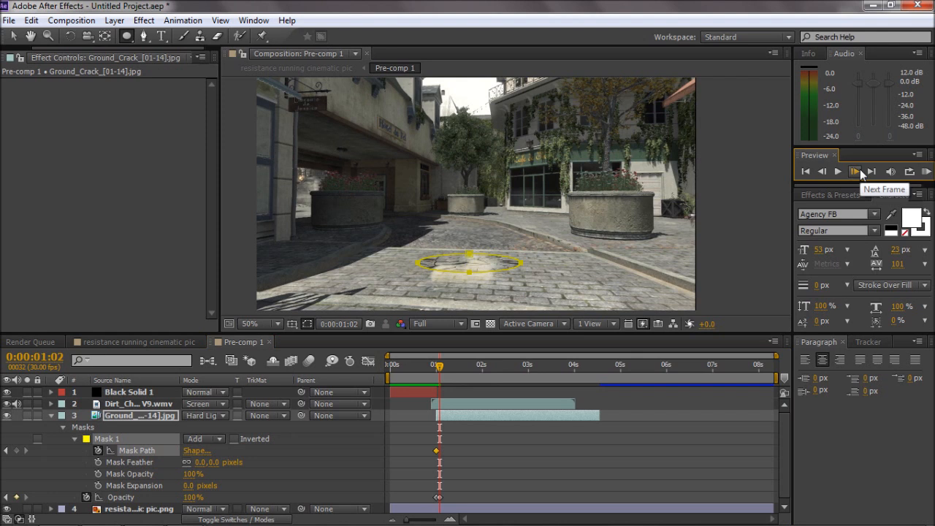
pyautogui.click(855, 171)
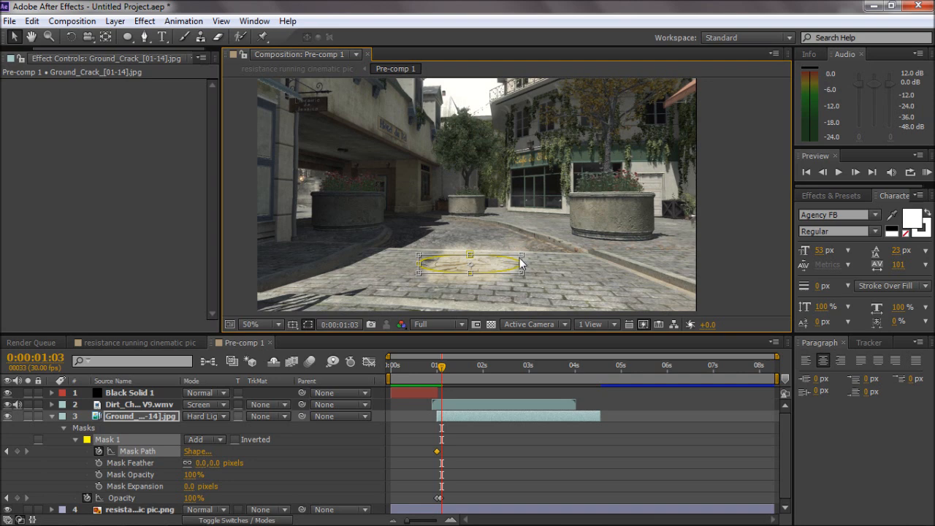
pyautogui.moveTo(522, 262)
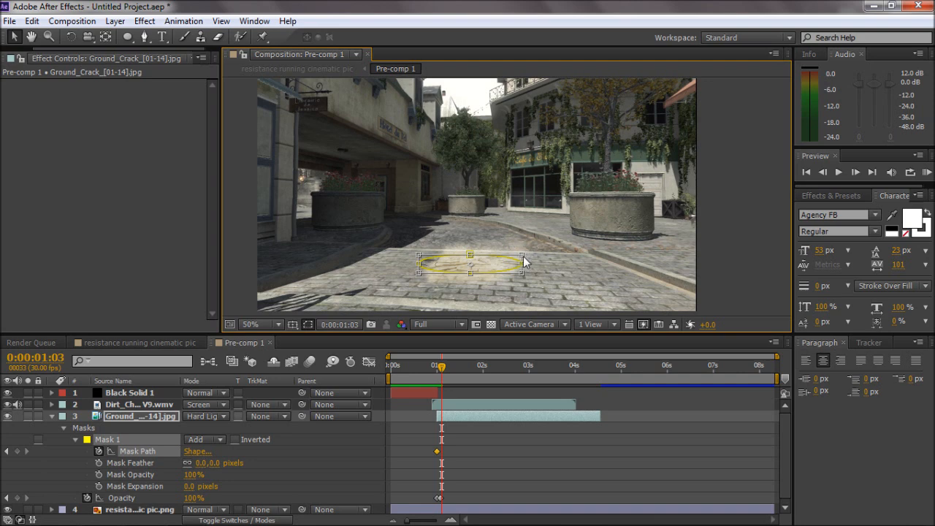
pyautogui.moveTo(521, 271); pyautogui.dragTo(592, 265)
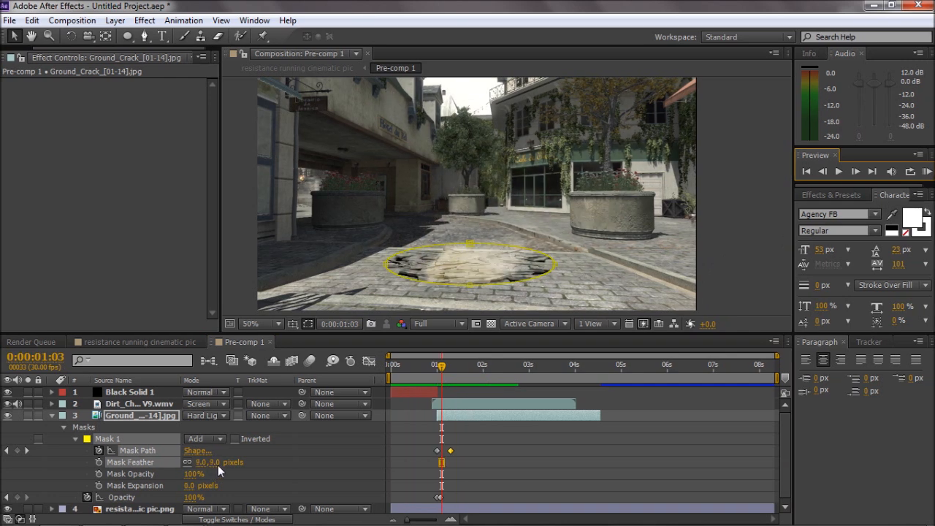
pyautogui.moveTo(208, 461); pyautogui.dragTo(227, 461)
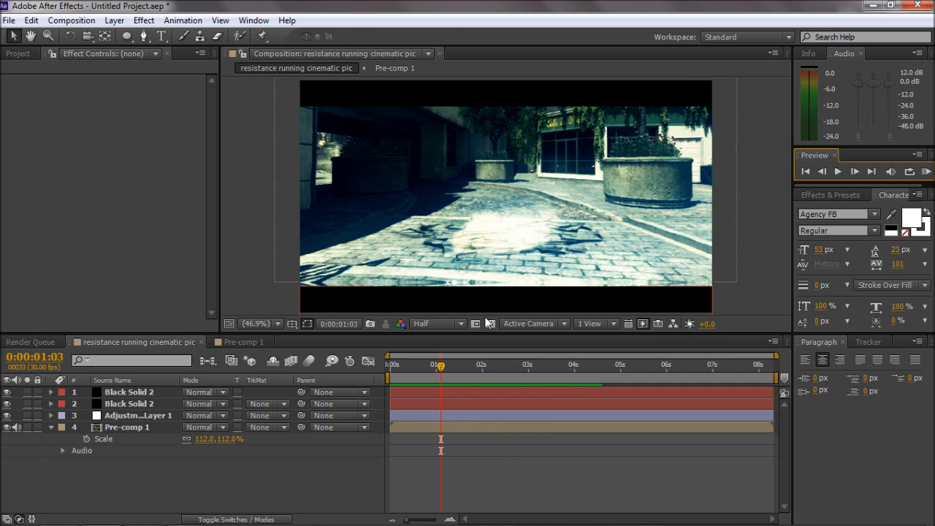
# Select Pre-comp 1 to view its Slider Control (30) and mirrored Motion Tile.
pyautogui.click(241, 341)
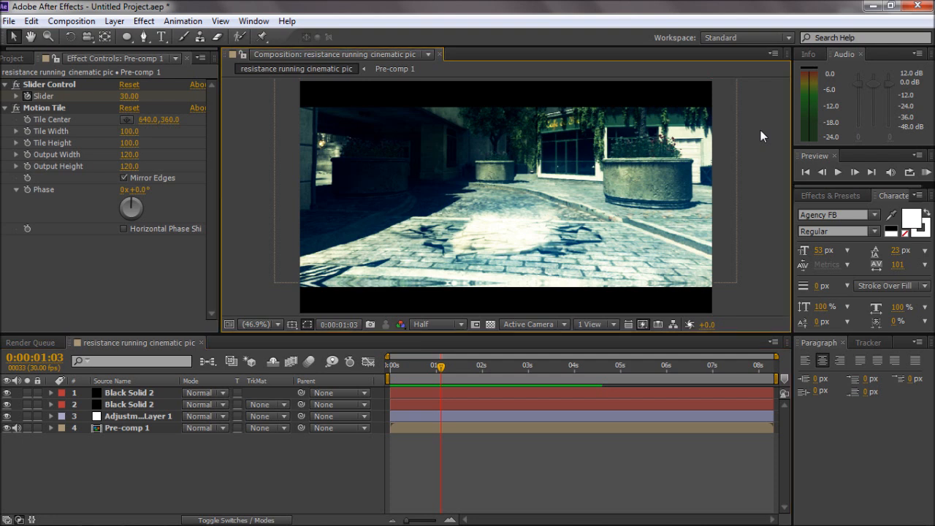
pyautogui.moveTo(906, 10)
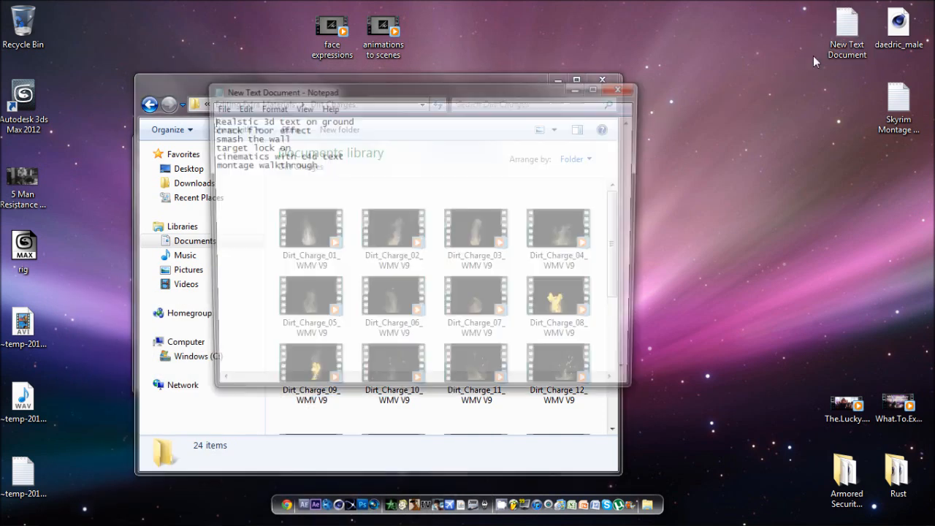
# Bring the After Effects project window back from the Notepad topic list.
pyautogui.click(274, 93)
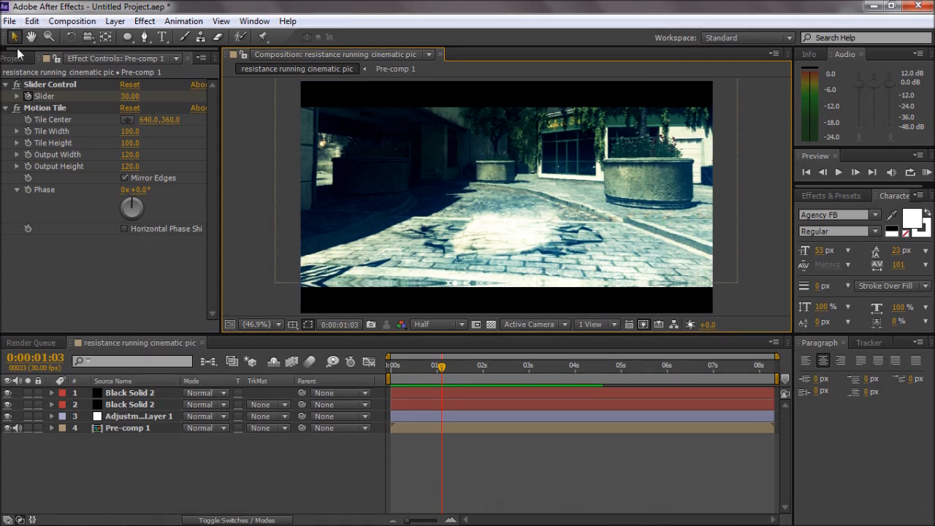
# Open the Project panel and reopen Pre-comp 1 to edit its layers.
pyautogui.click(139, 416)
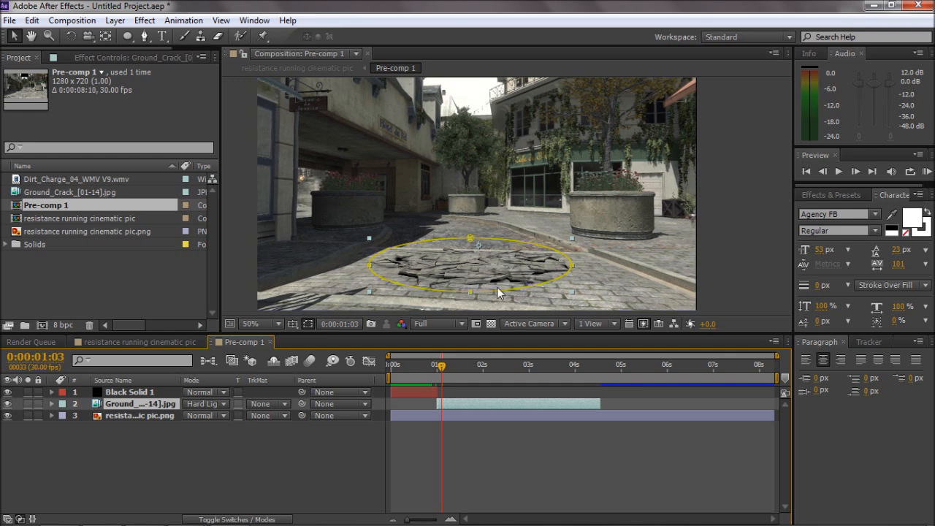
pyautogui.click(131, 392)
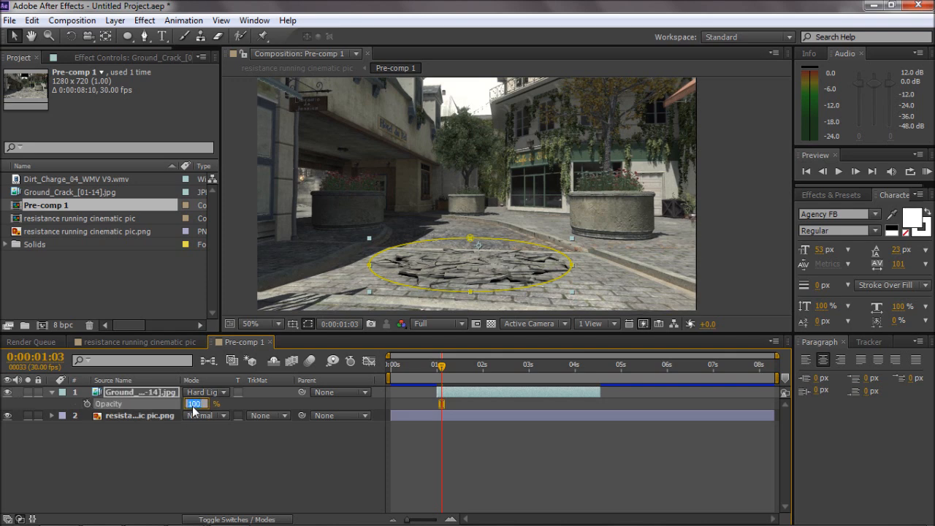
# Set the Ground_Crack layer's opacity to 30%.
pyautogui.write('30')
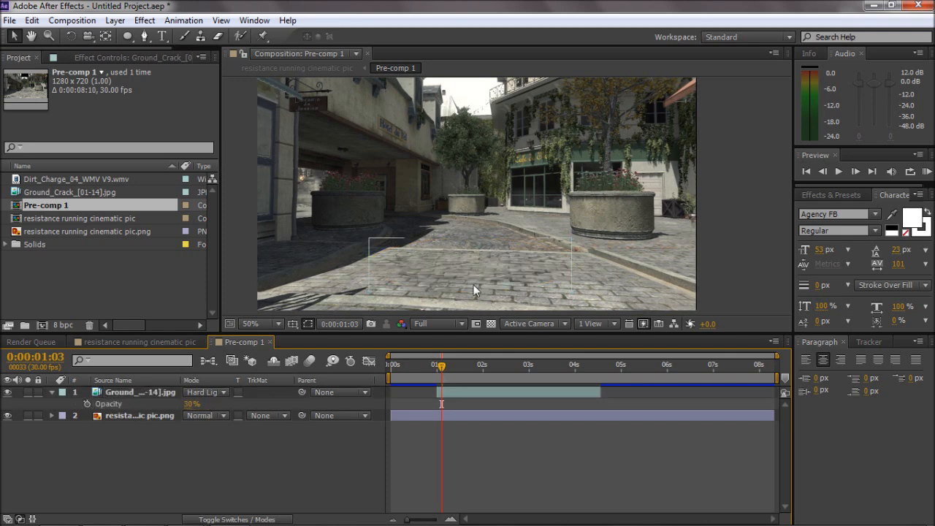
pyautogui.doubleClick(195, 403)
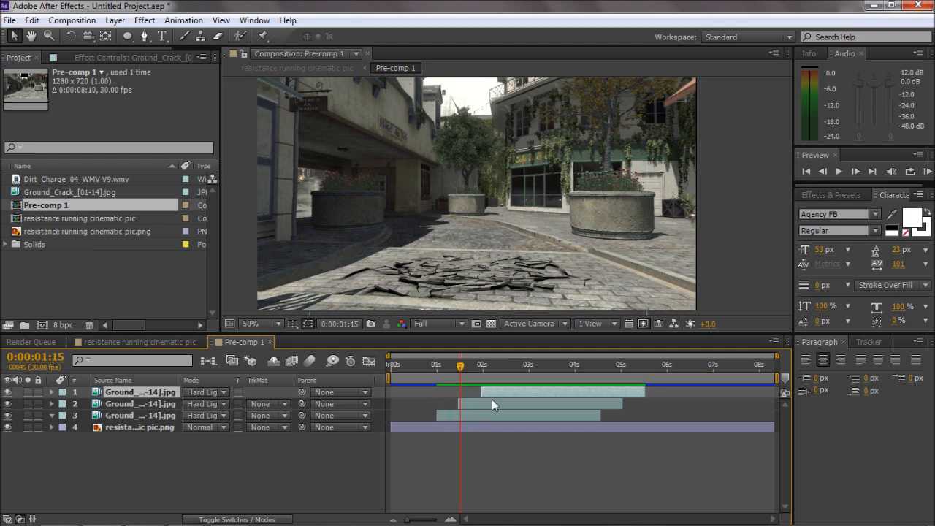
pyautogui.moveTo(459, 365); pyautogui.dragTo(441, 364)
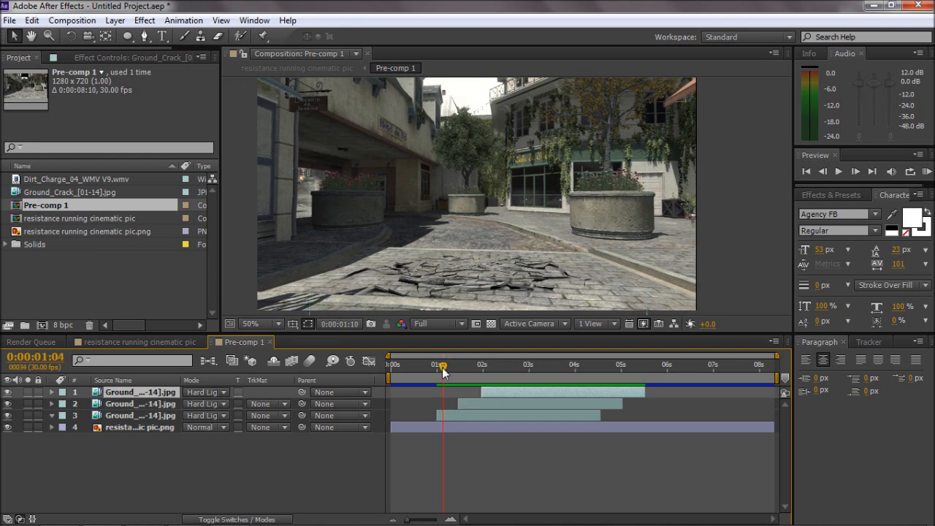
pyautogui.moveTo(440, 365); pyautogui.dragTo(462, 364)
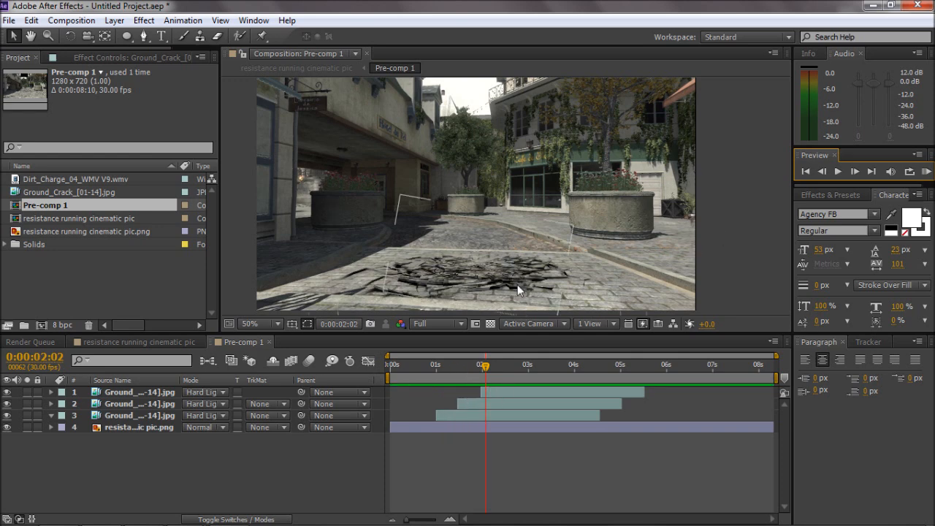
pyautogui.moveTo(564, 293)
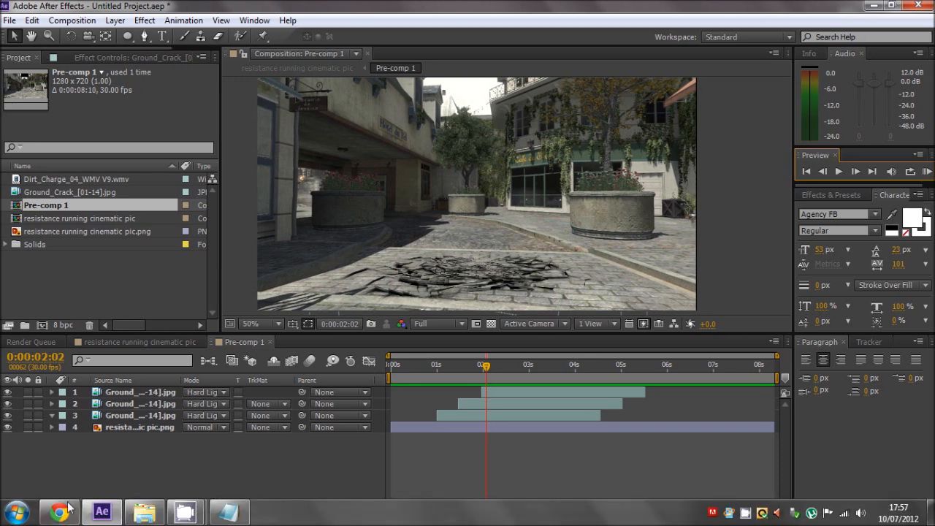
pyautogui.moveTo(56, 505)
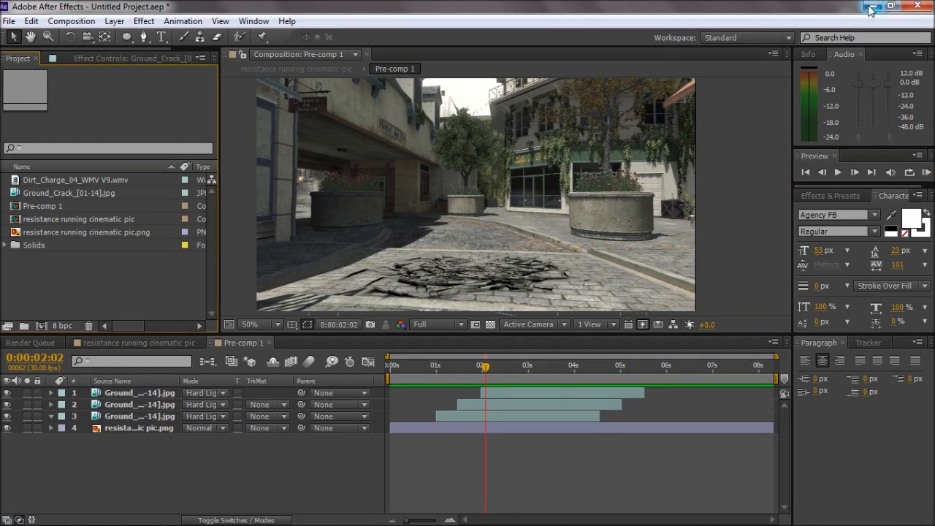
pyautogui.moveTo(777, 111)
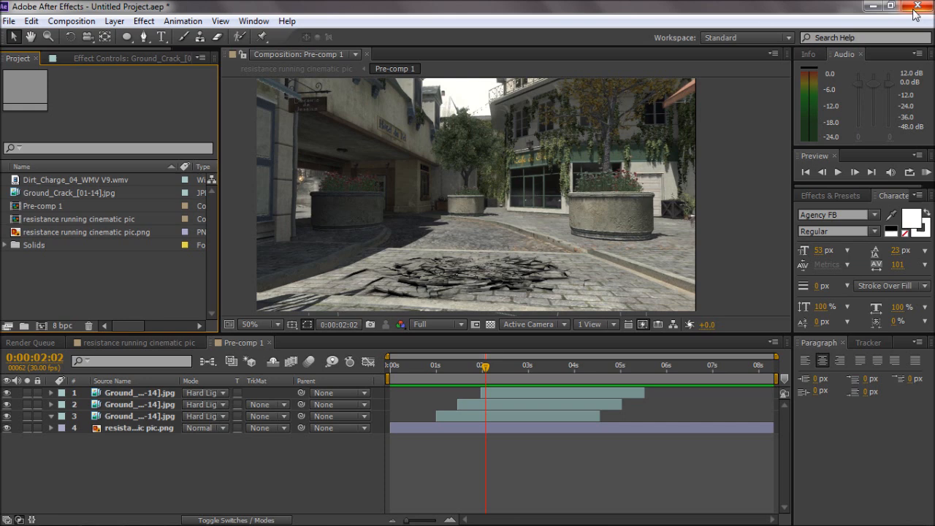
pyautogui.moveTo(920, 7)
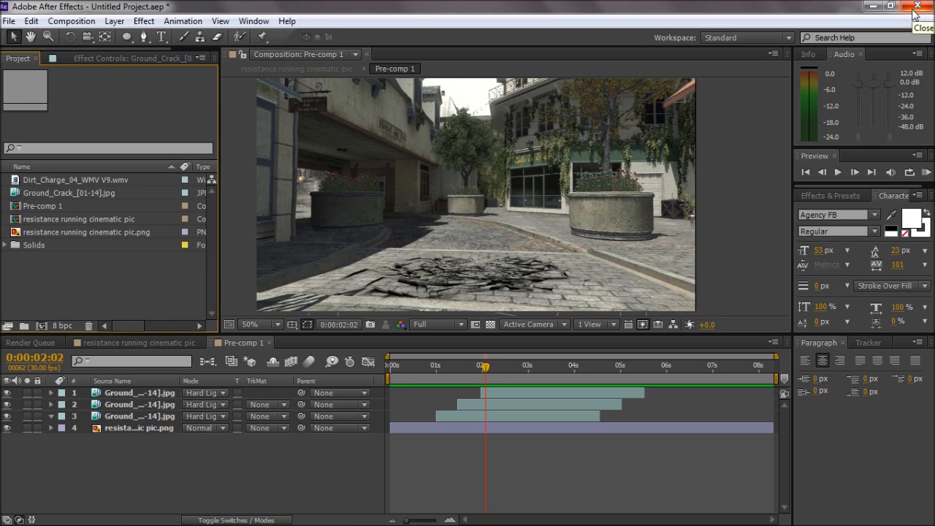